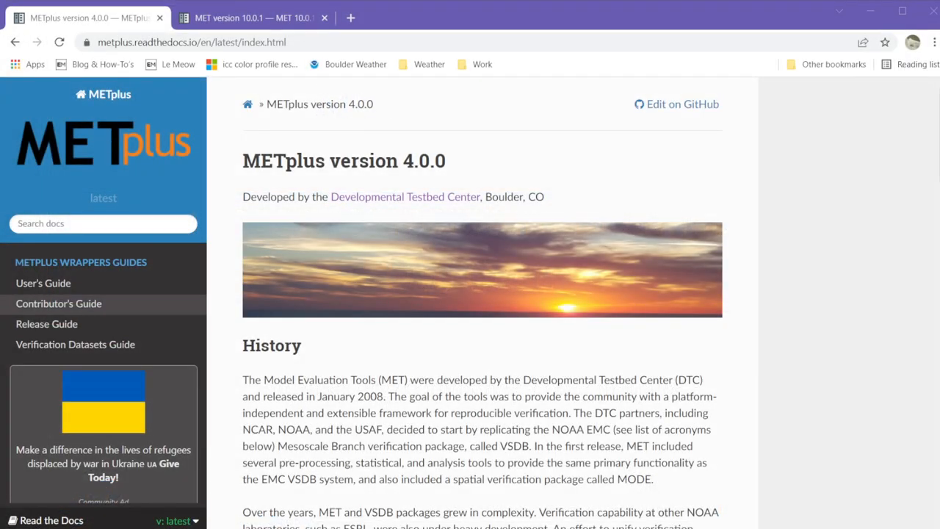
# - Open the User's Guide at the 5.2.3 Convection Allowing Models use case gallery
pyautogui.click(42, 283)
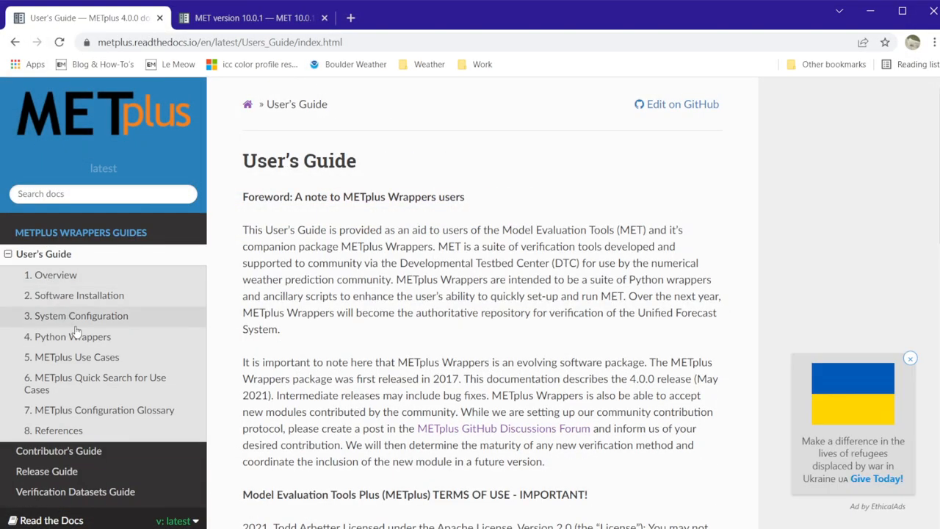
pyautogui.moveTo(76, 357)
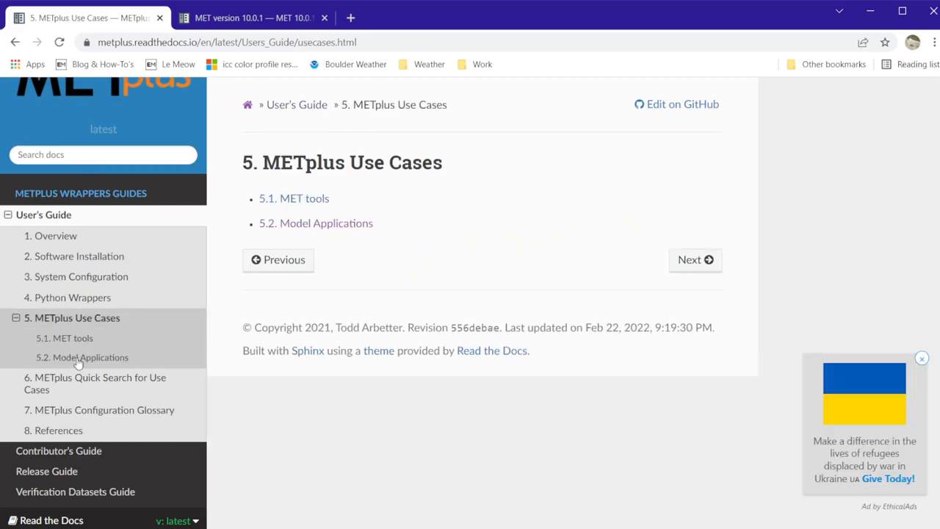
pyautogui.moveTo(83, 362)
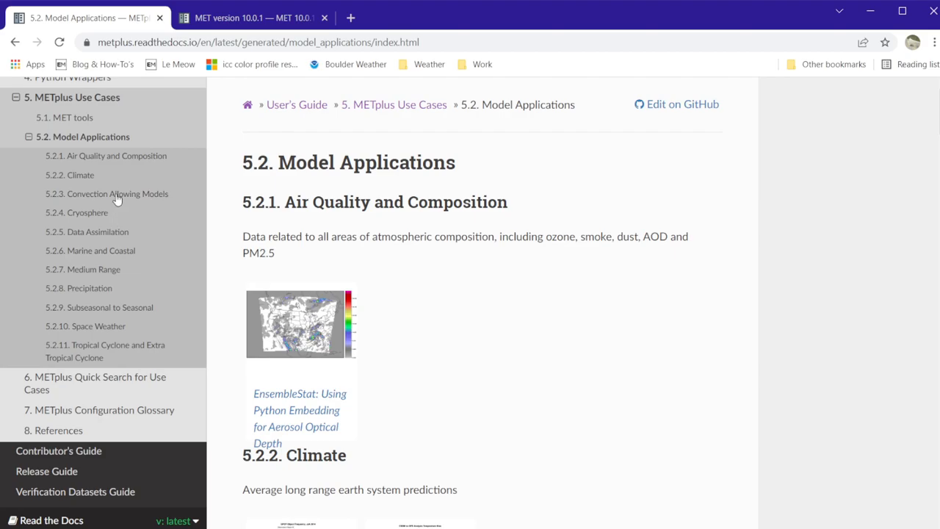
pyautogui.click(106, 193)
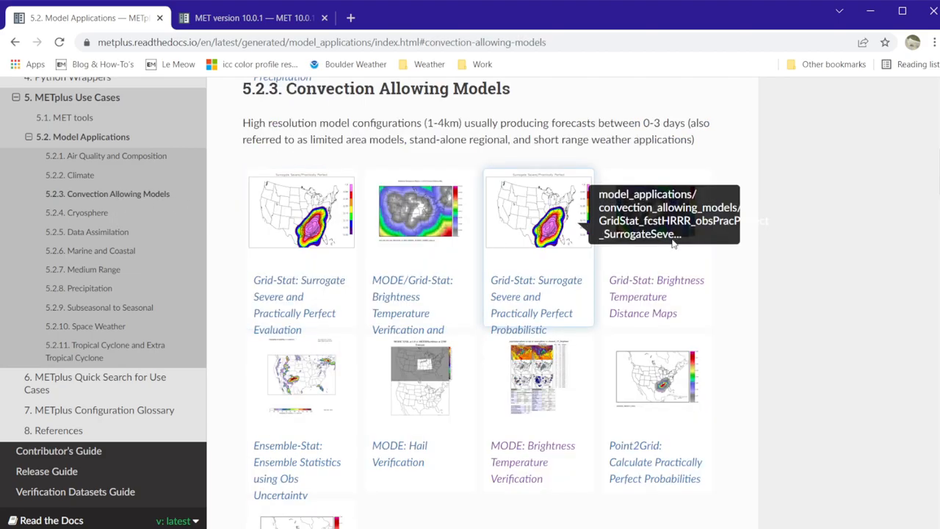
pyautogui.moveTo(691, 303)
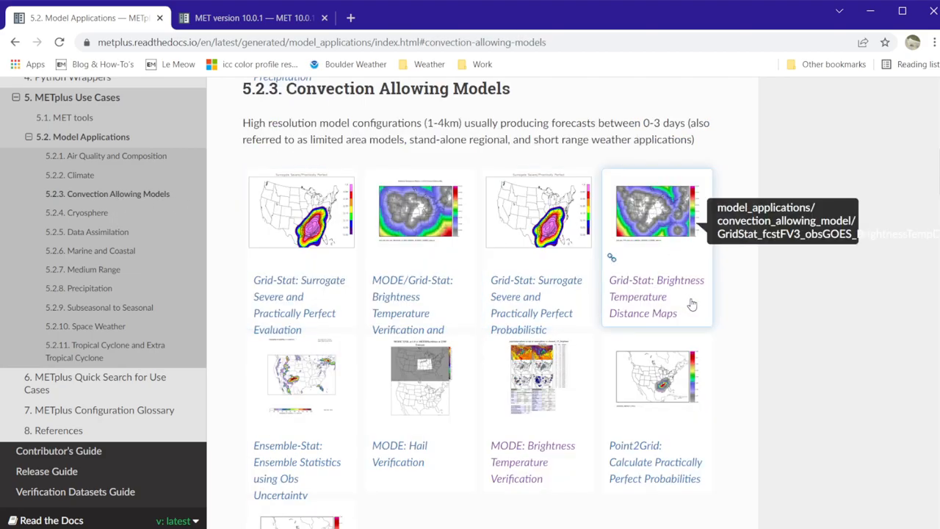
# - Open the Grid-Stat Brightness Temperature Distance Maps use case and highlight its valid times and forecast leads
pyautogui.click(656, 296)
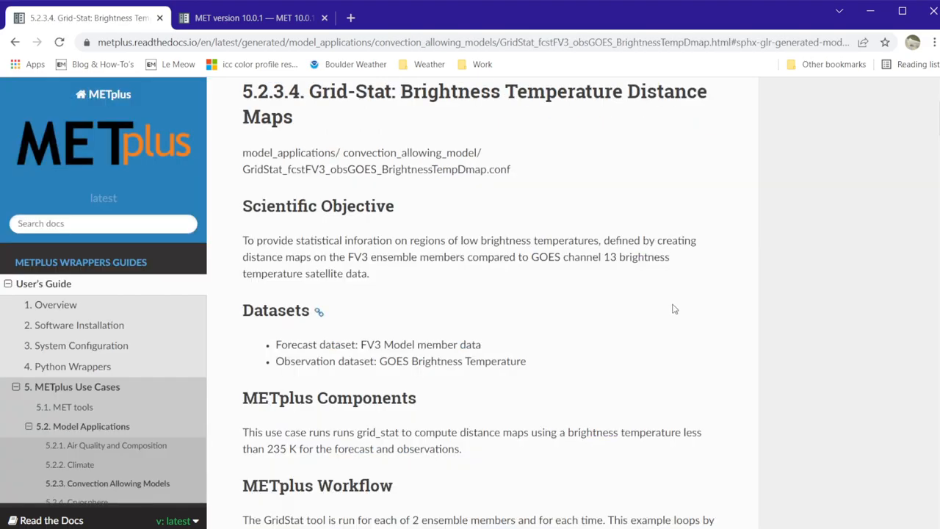
pyautogui.moveTo(542, 362)
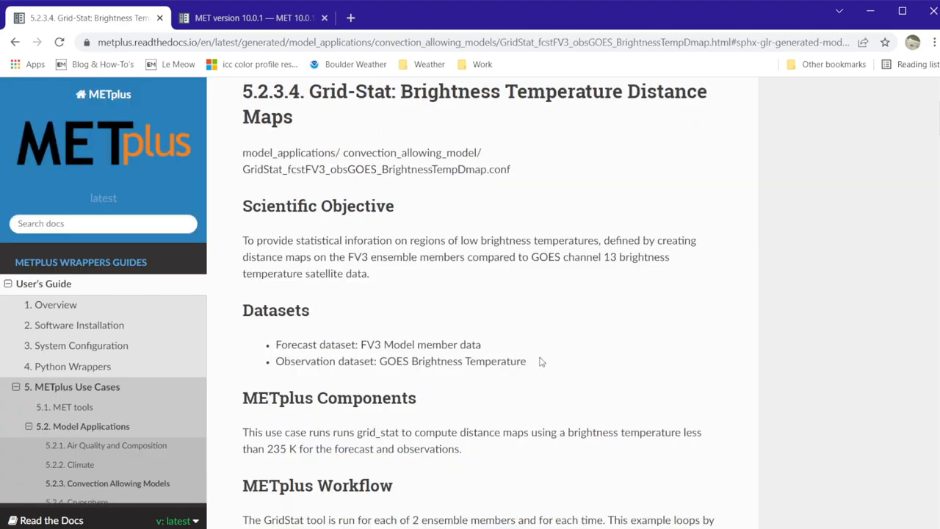
pyautogui.moveTo(505, 339)
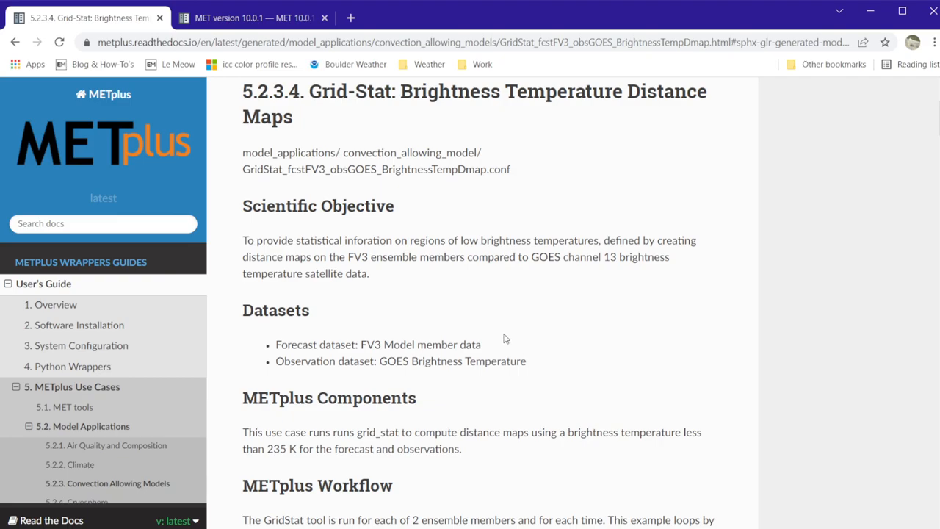
pyautogui.moveTo(332, 350)
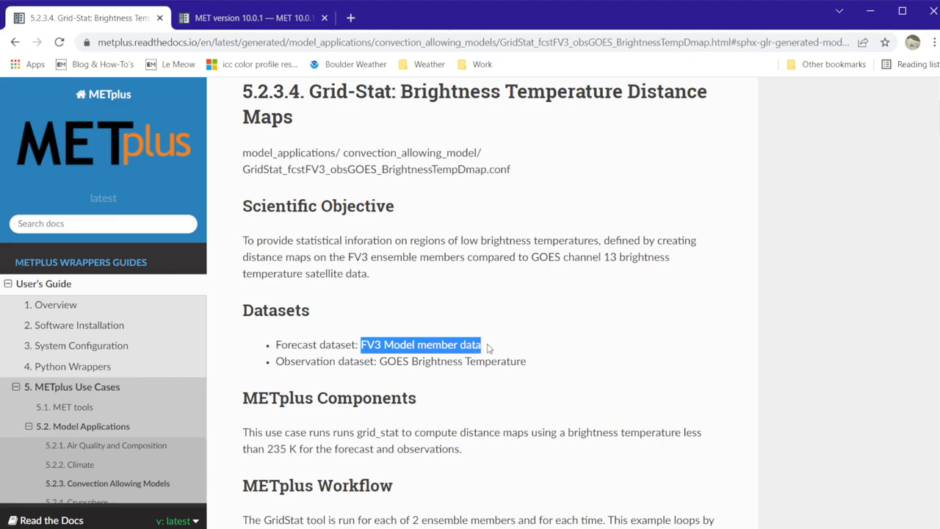
pyautogui.moveTo(490, 394)
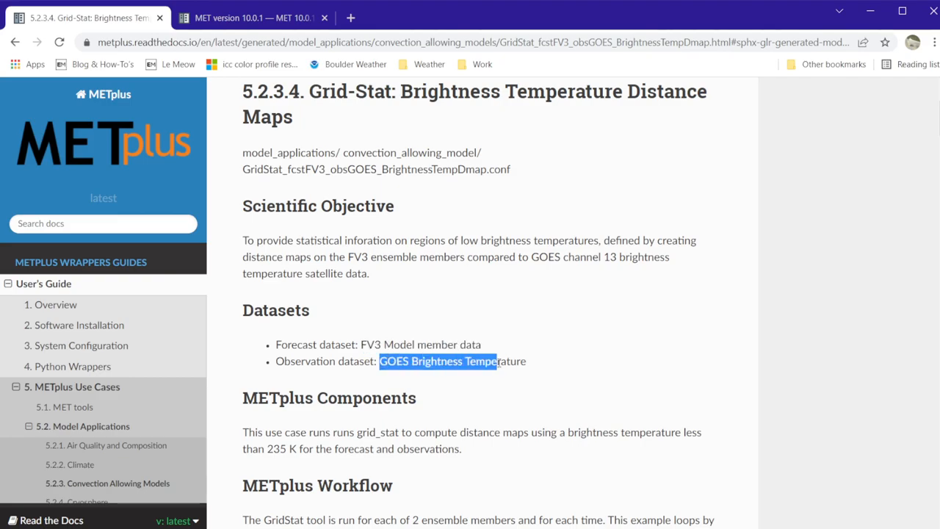
pyautogui.scroll(-3)
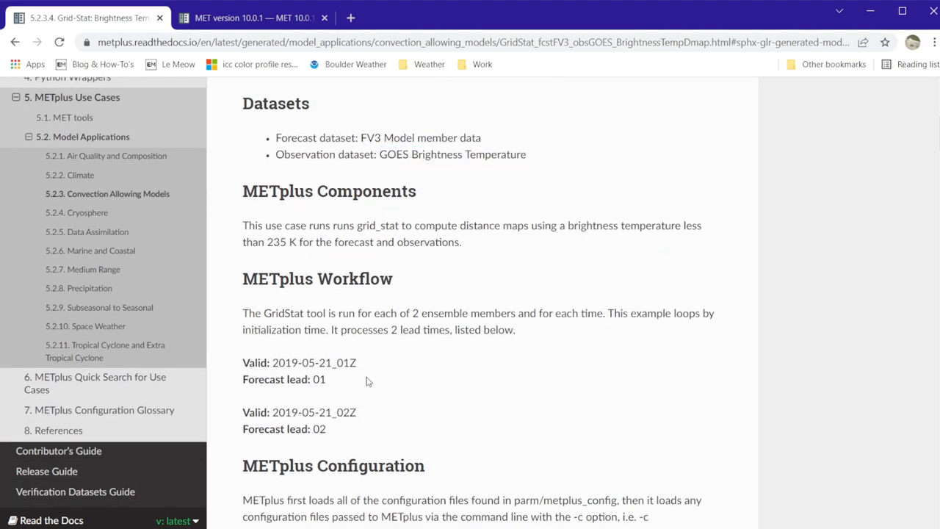
pyautogui.moveTo(367, 378)
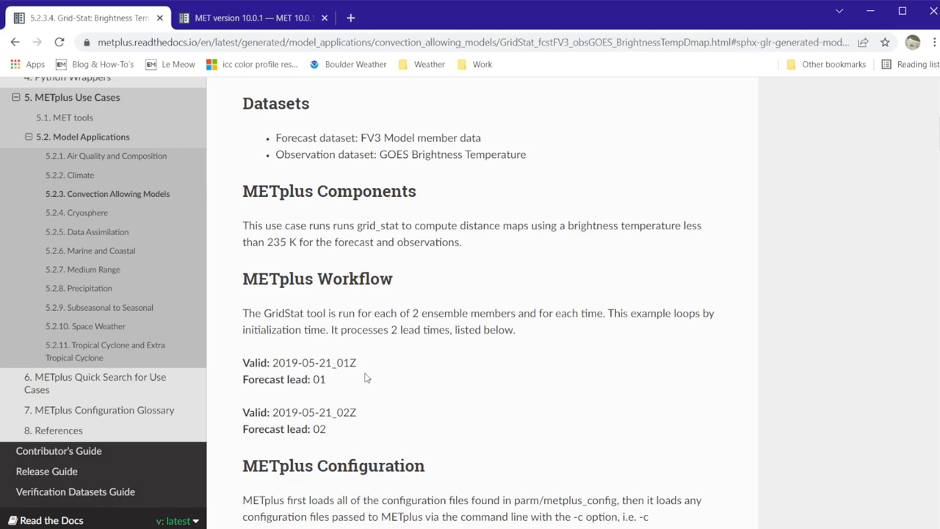
pyautogui.moveTo(243, 367)
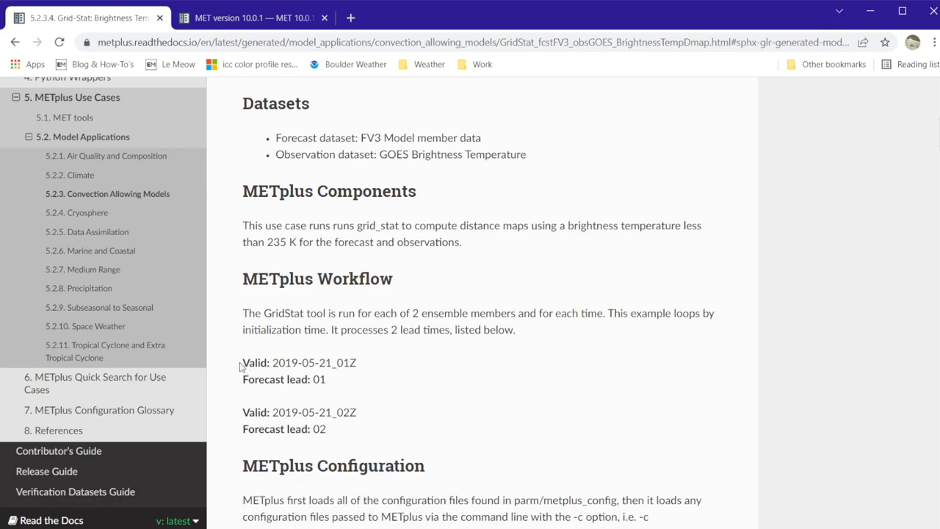
pyautogui.moveTo(242, 363); pyautogui.dragTo(326, 430)
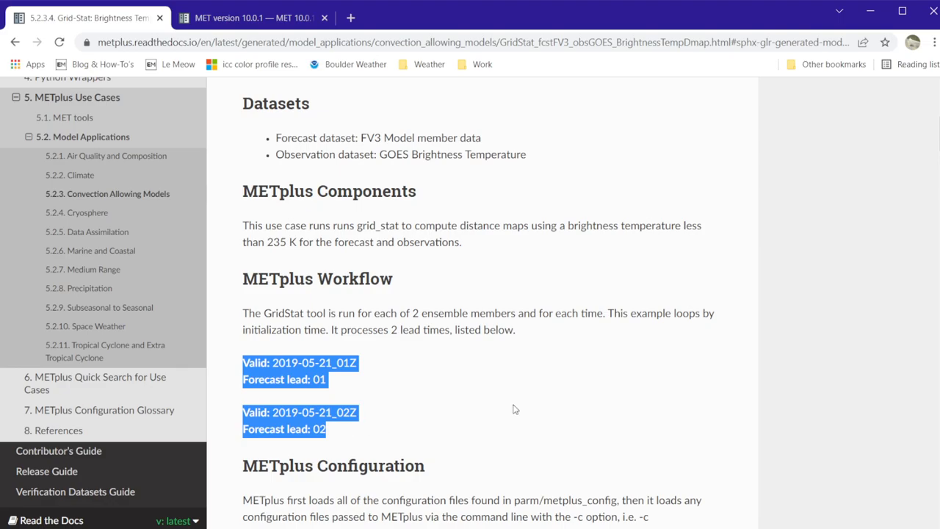
pyautogui.scroll(-3)
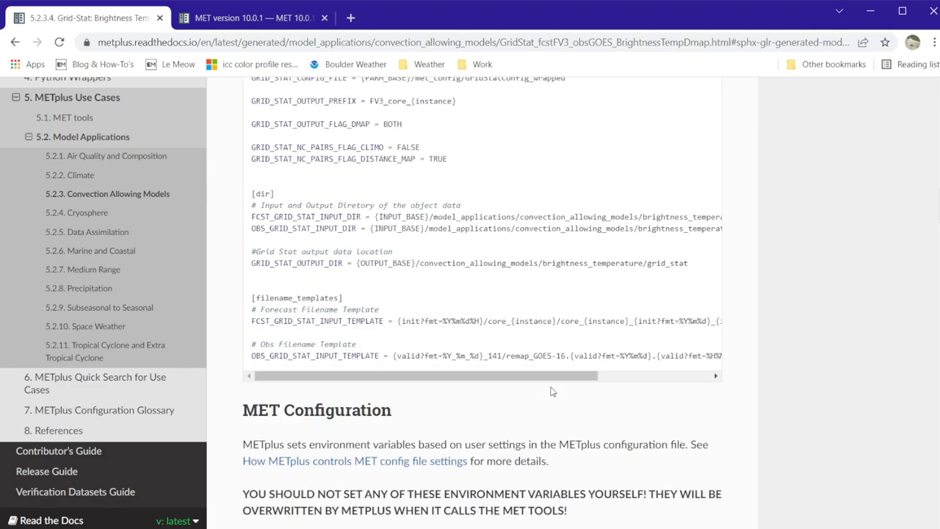
pyautogui.scroll(-3)
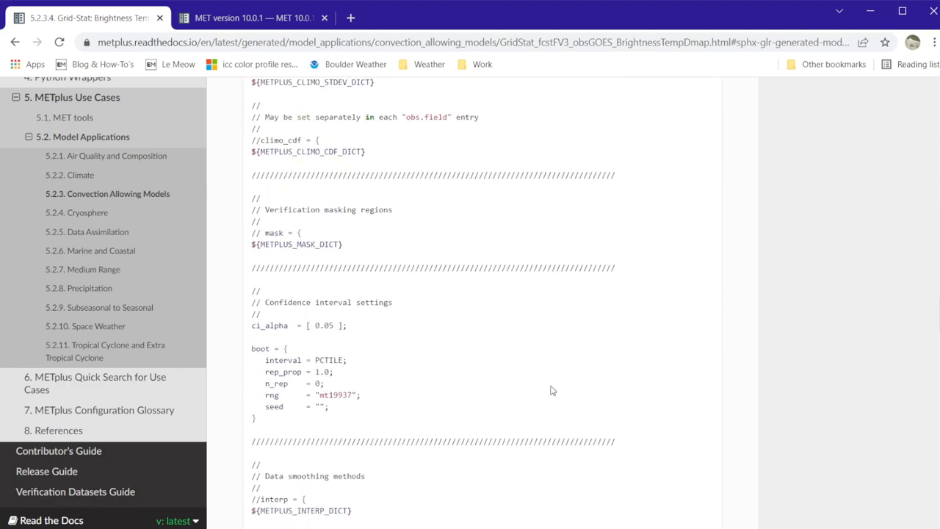
pyautogui.scroll(3)
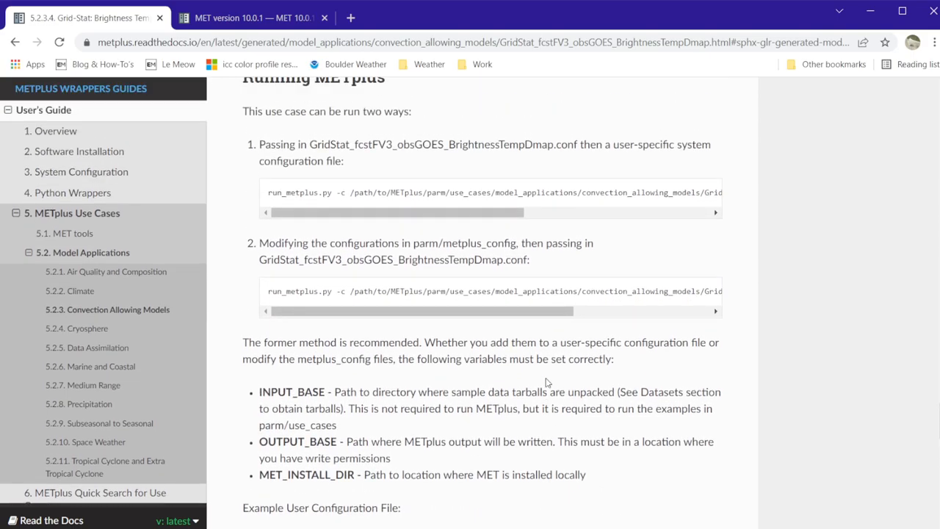
pyautogui.scroll(3)
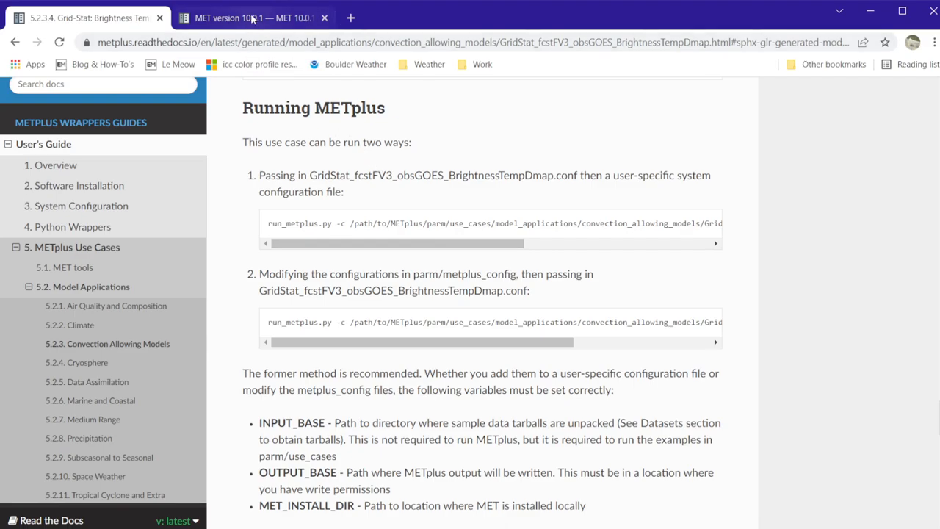
# - View MET's 10. Grid-Stat Tool chapter, then select the use case .conf file name
pyautogui.click(253, 18)
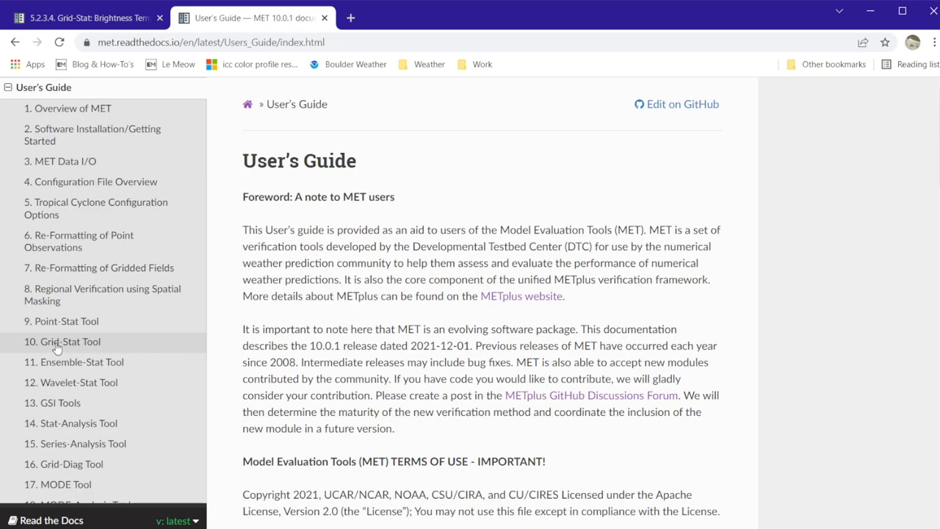
pyautogui.click(62, 341)
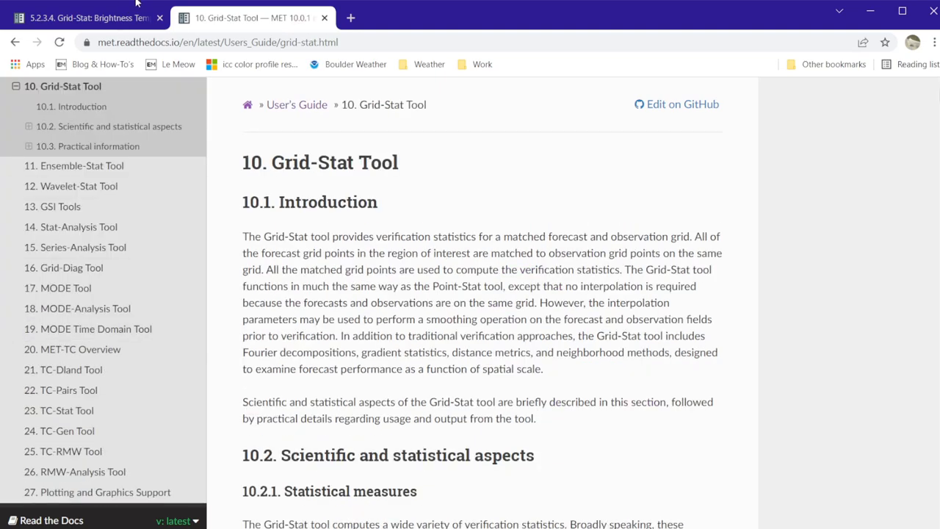
pyautogui.click(81, 17)
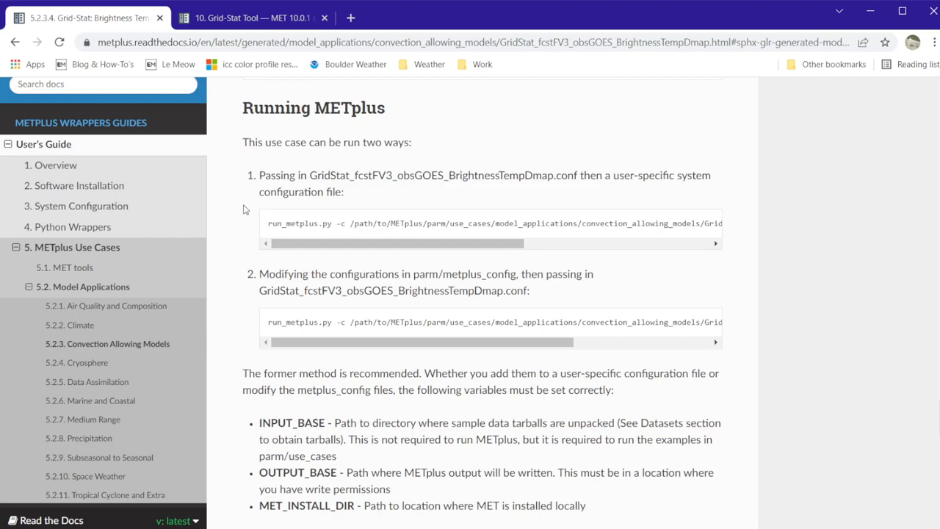
pyautogui.moveTo(577, 322)
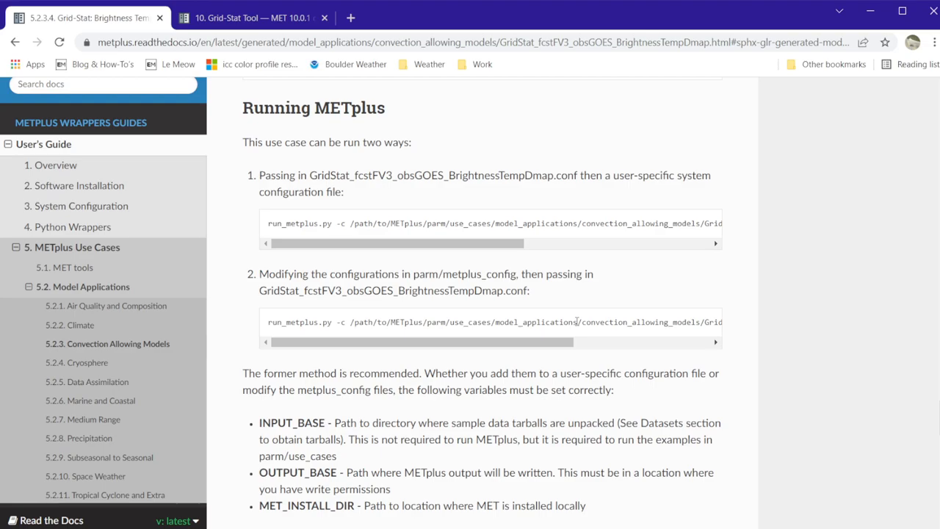
pyautogui.moveTo(524, 260)
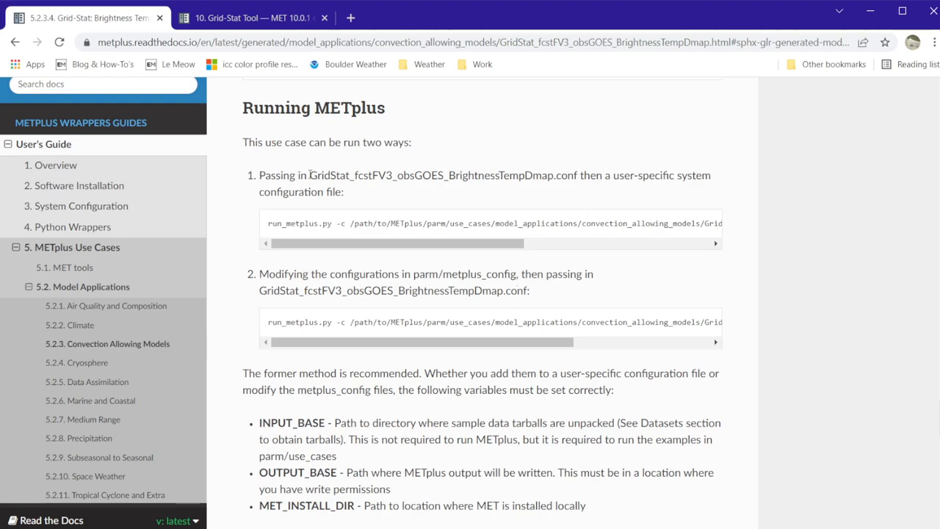
pyautogui.doubleClick(443, 175)
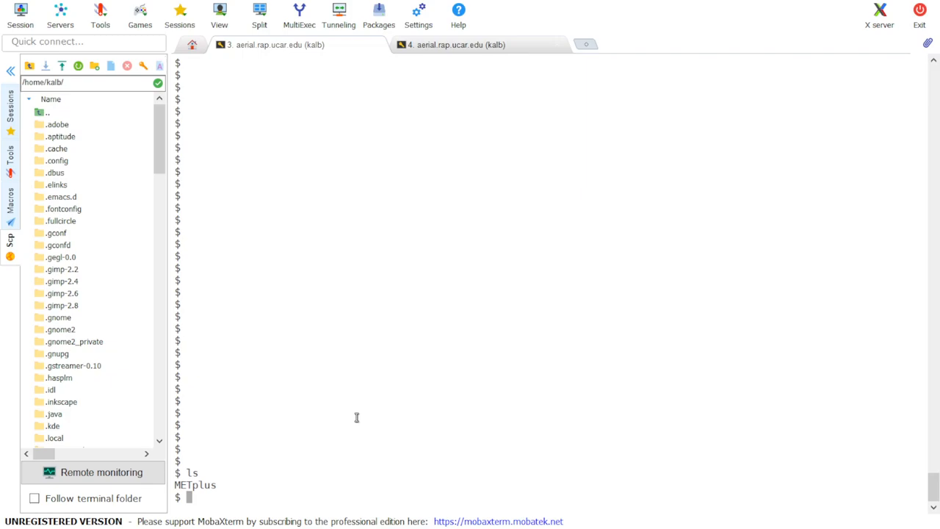
# - Enter METplus and begin a vim command for the parm/use_cases GridStat brightness temperature conf
pyautogui.write('cd METplus/')
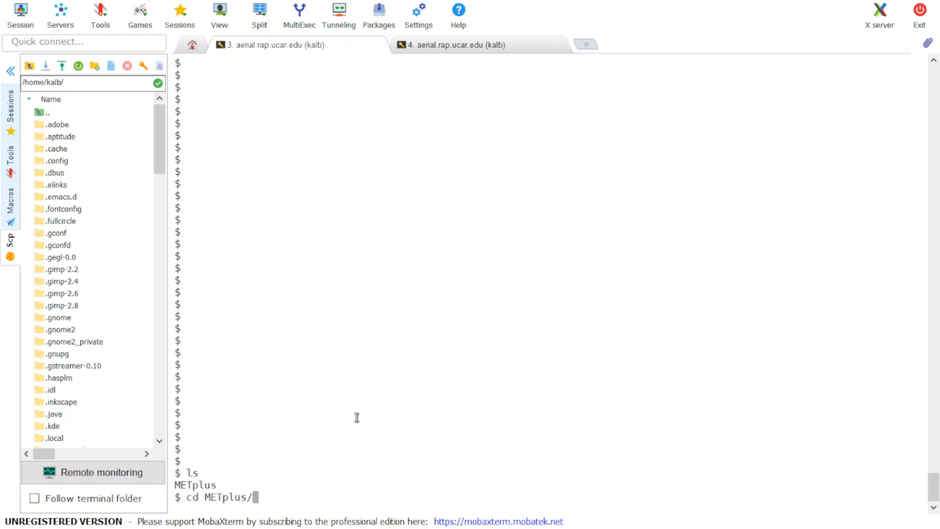
pyautogui.press('Return')
pyautogui.write('ls')
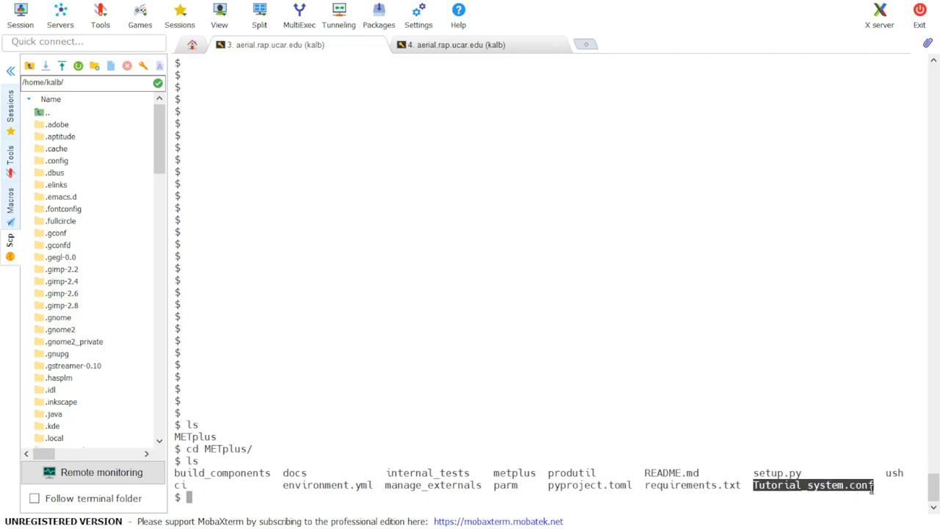
pyautogui.moveTo(757, 406)
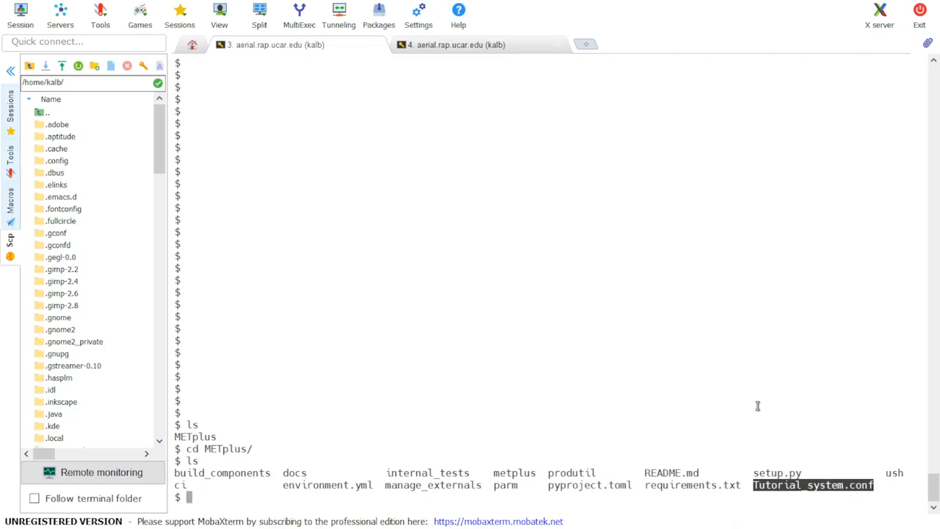
pyautogui.write('vim')
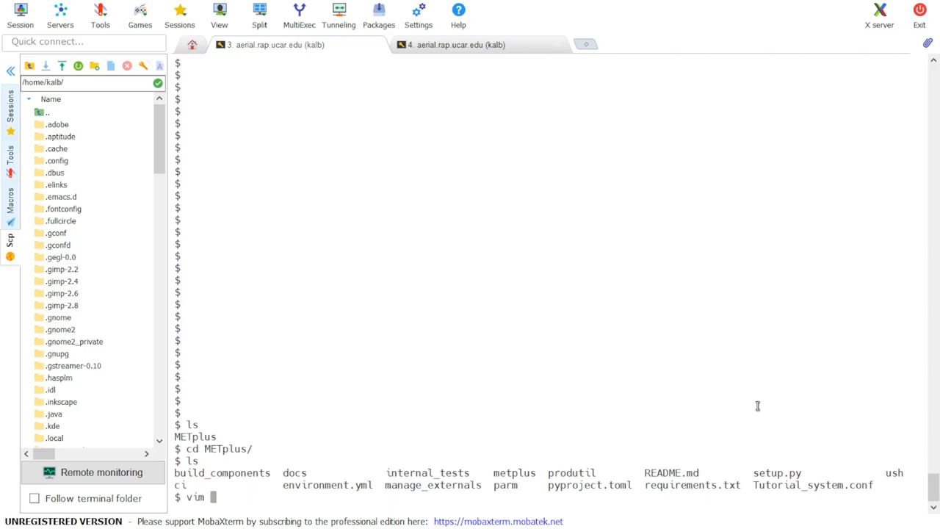
pyautogui.write('parm/u')
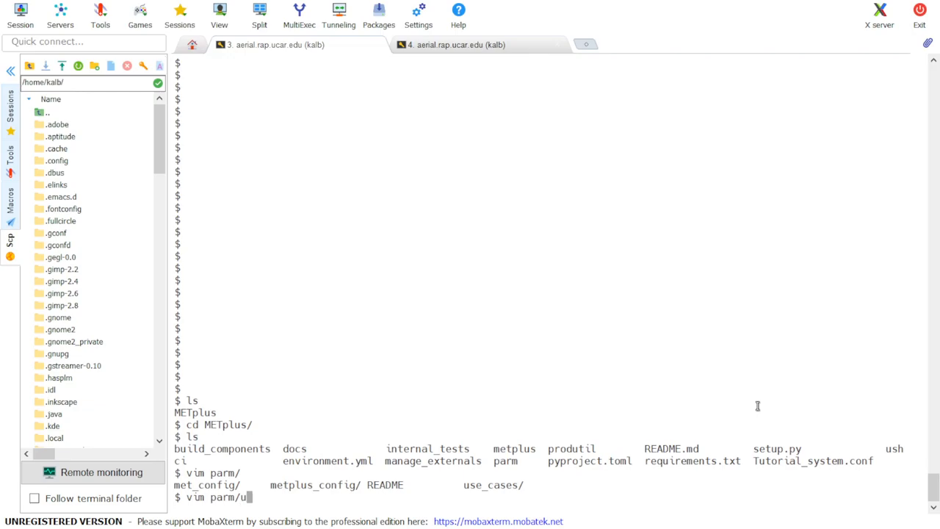
pyautogui.write('se_cases/mo')
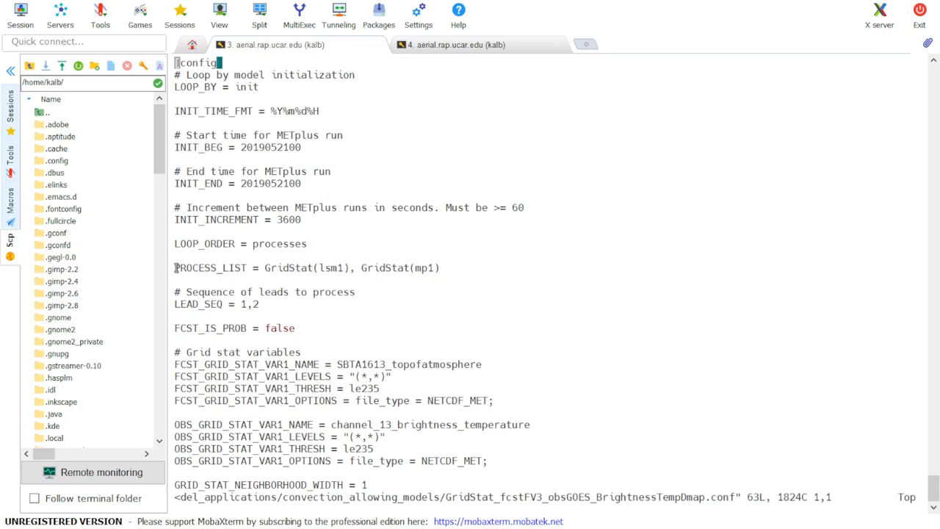
# - Highlight PROCESS_LIST, then scroll through the [dir] and [filename_templates] sections
pyautogui.tripleClick(307, 267)
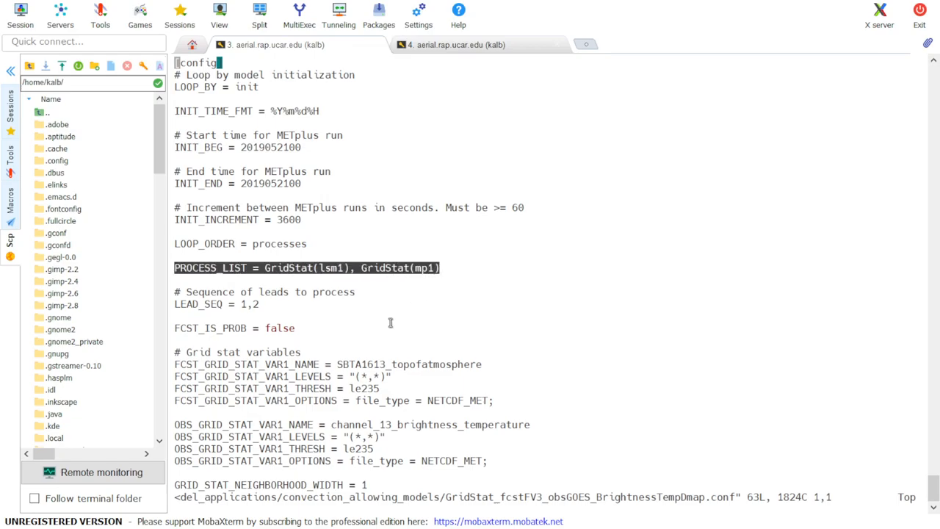
pyautogui.moveTo(378, 331)
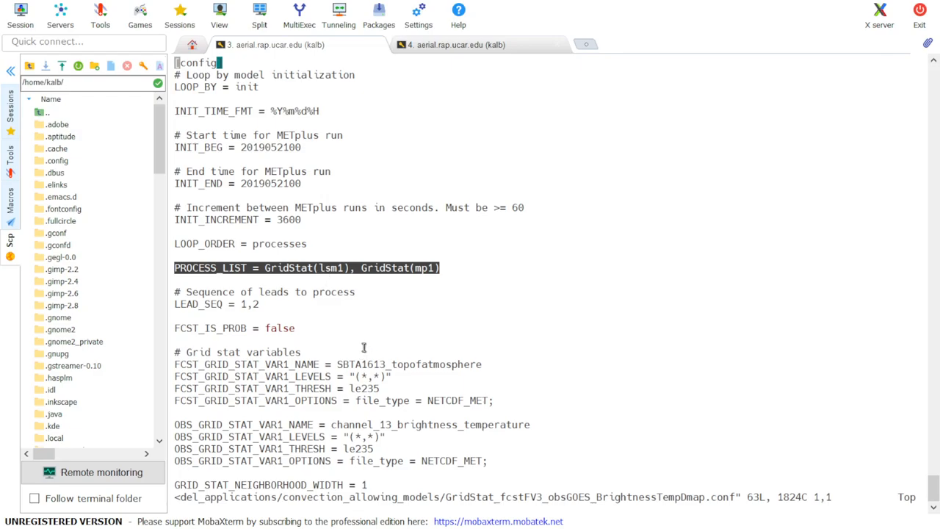
pyautogui.scroll(-3)
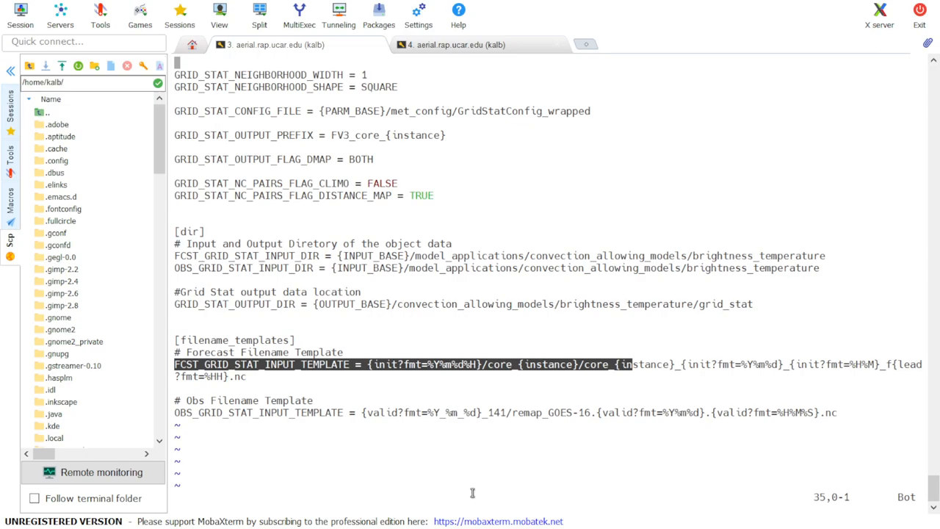
pyautogui.moveTo(456, 469)
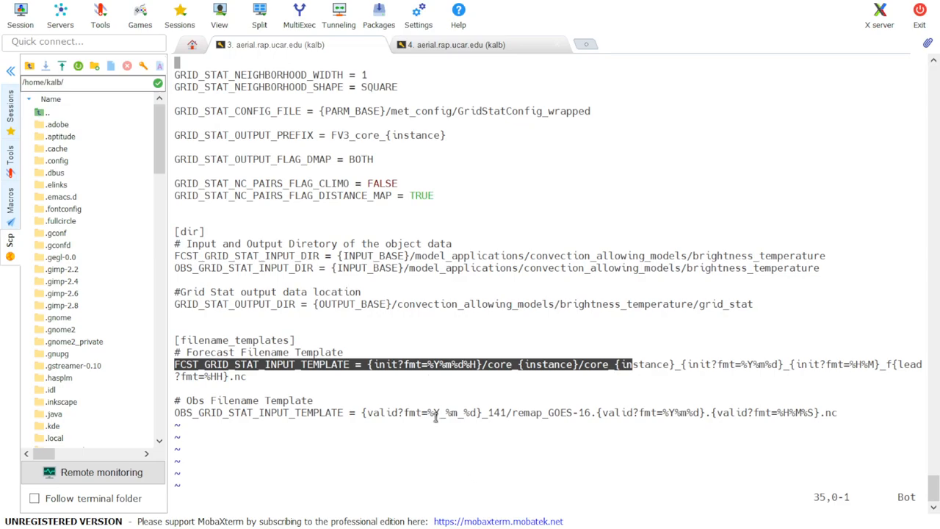
pyautogui.click(402, 364)
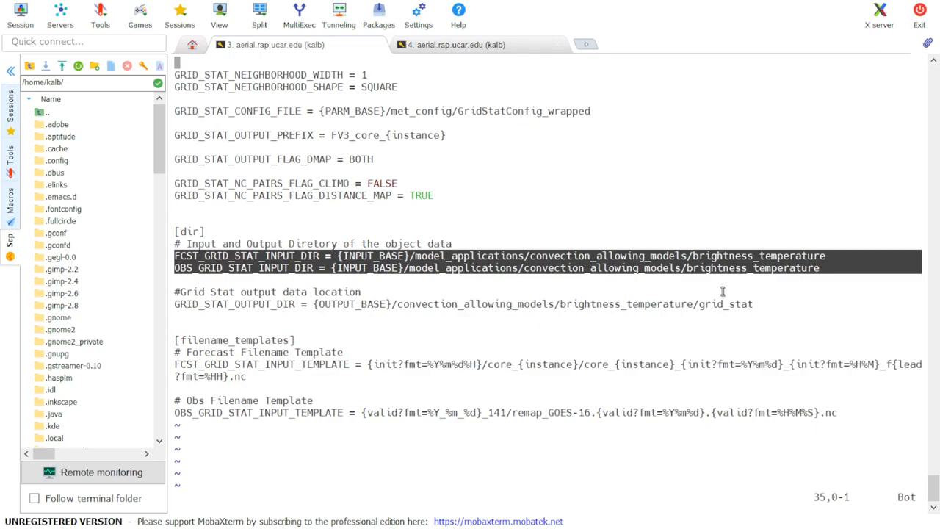
pyautogui.moveTo(391, 287)
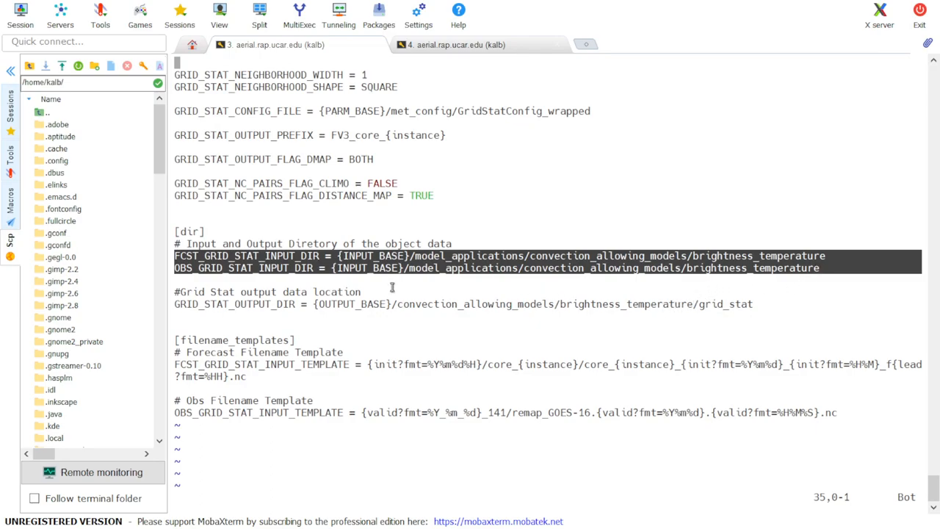
pyautogui.moveTo(373, 331)
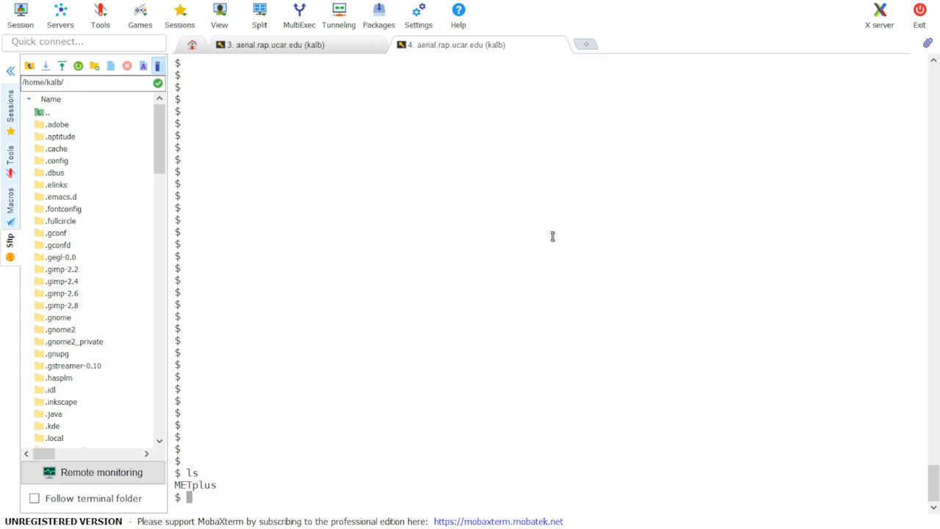
# - In the second session, enter METplus and open Tutorial_system.conf in vim
pyautogui.write('cd METplus/')
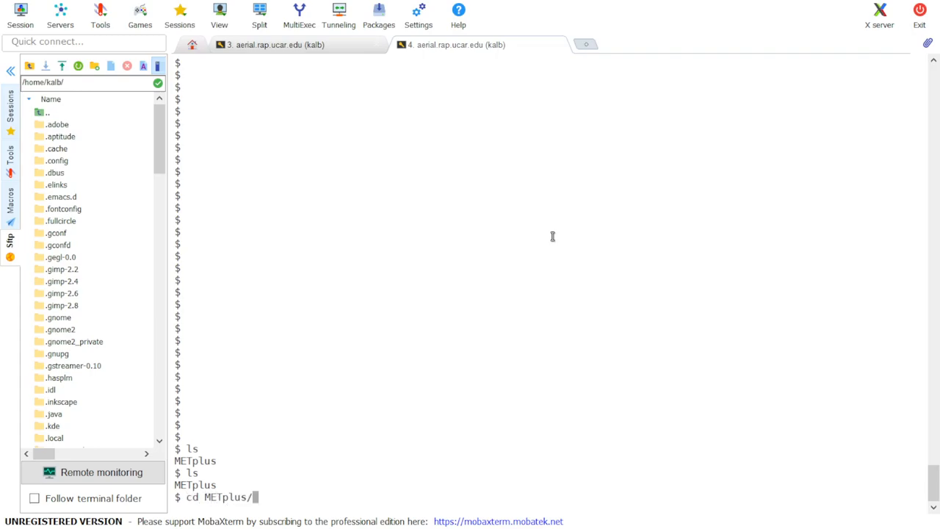
pyautogui.press('Return')
pyautogui.write('vim Tutorial_system.conf')
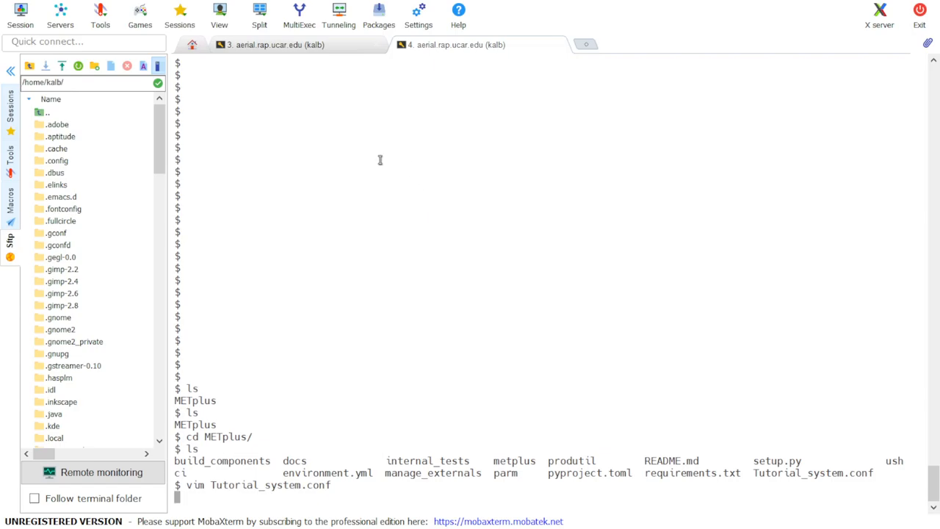
pyautogui.press('Return')
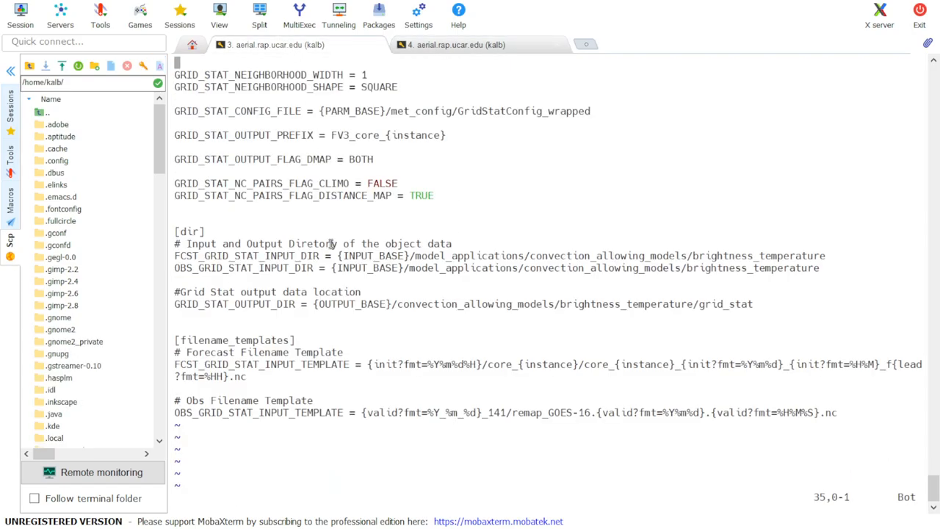
pyautogui.moveTo(410, 255)
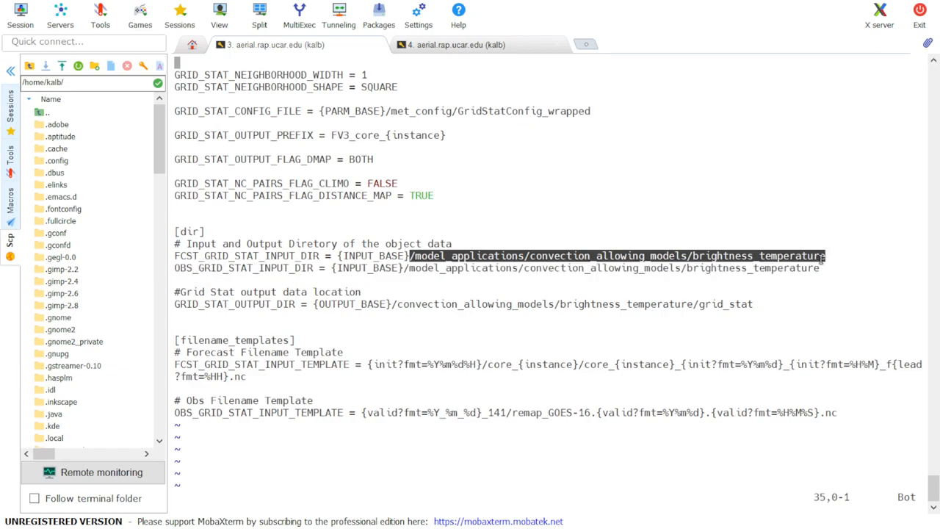
pyautogui.click(457, 45)
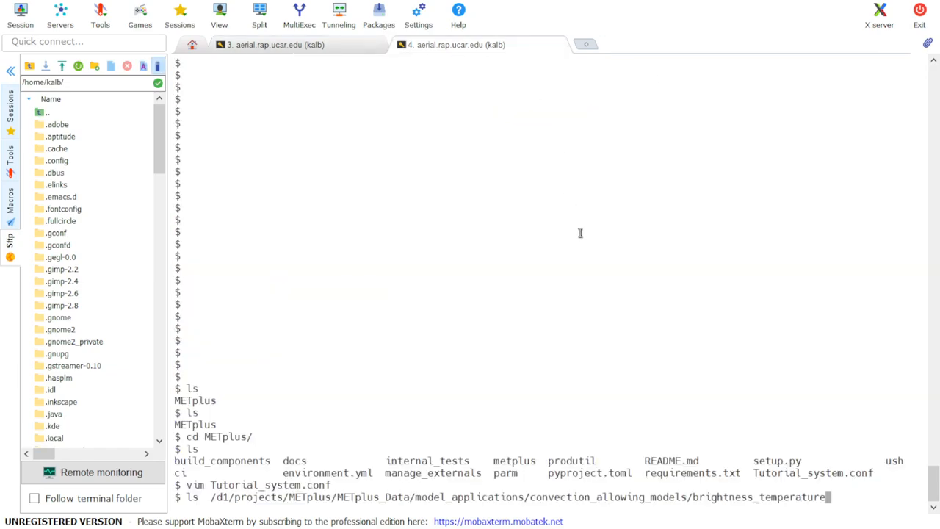
pyautogui.press('Return')
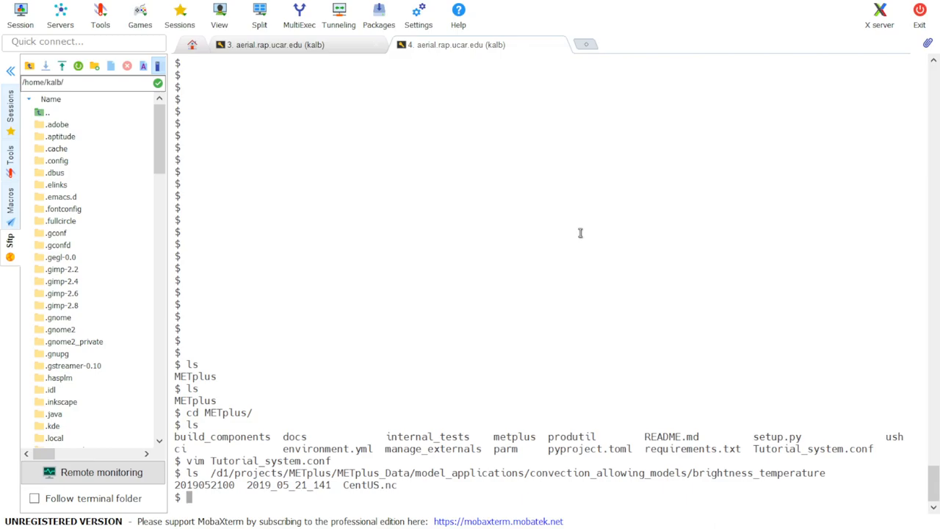
pyautogui.moveTo(725, 355)
pyautogui.write('ls /d1/projects/METplus/METplus_Data/model_applications/convection_allowing_models/brightness_temperature/')
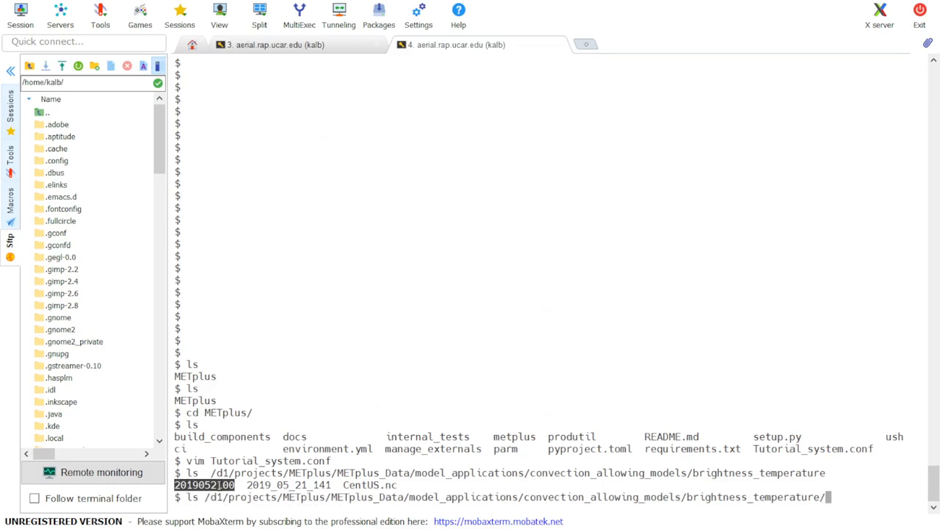
pyautogui.press('Return')
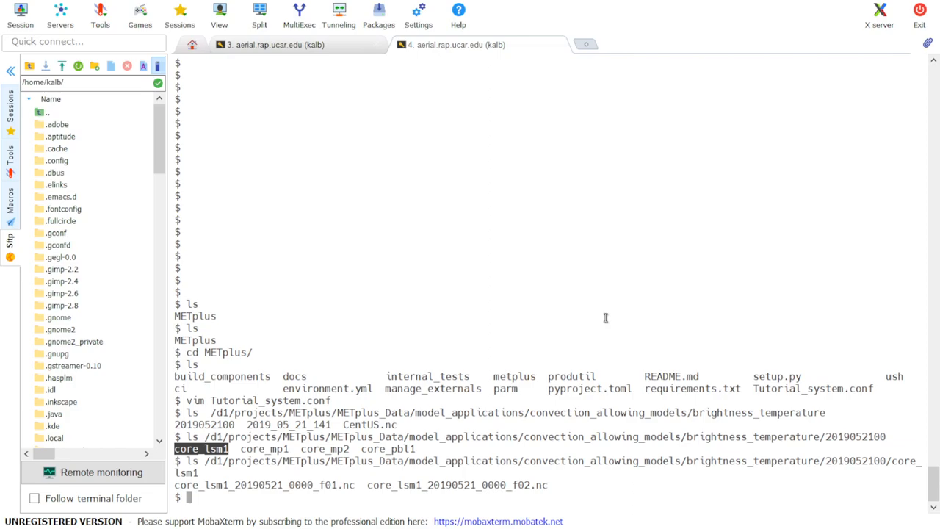
pyautogui.moveTo(562, 437)
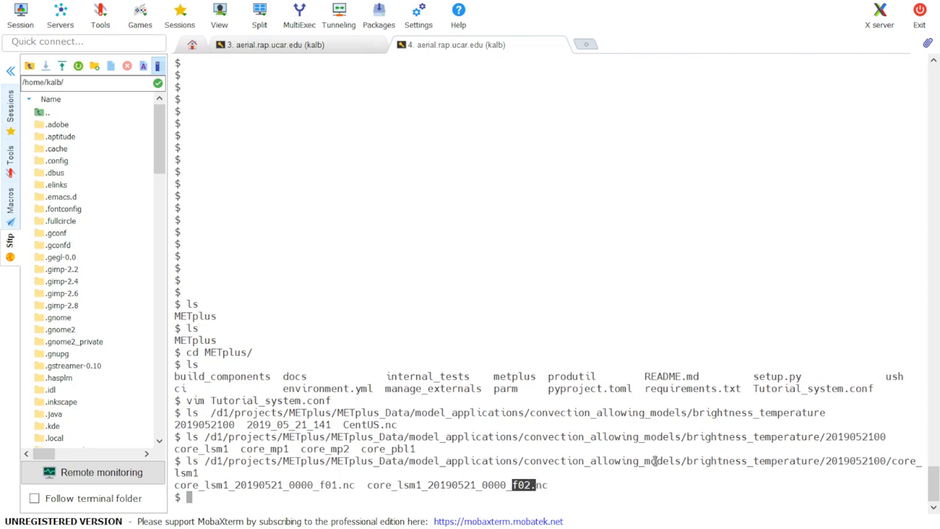
pyautogui.moveTo(667, 492)
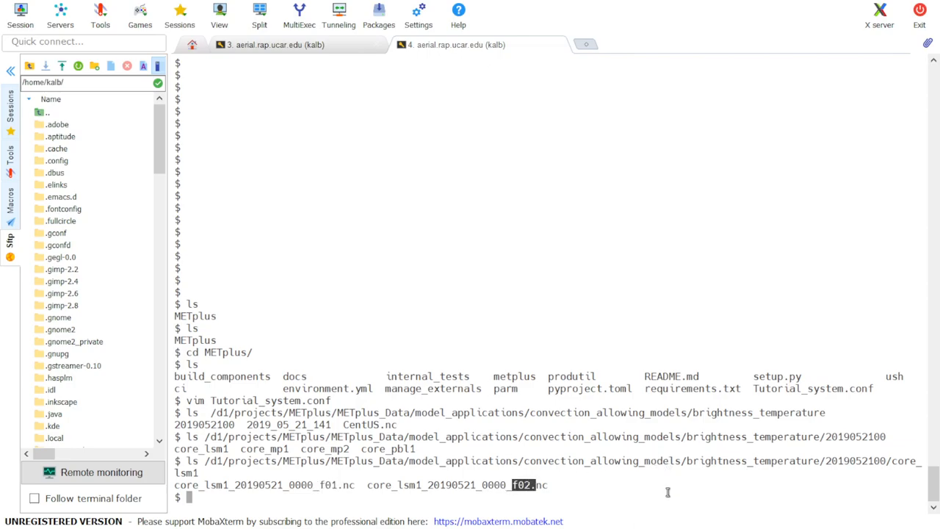
pyautogui.moveTo(632, 203)
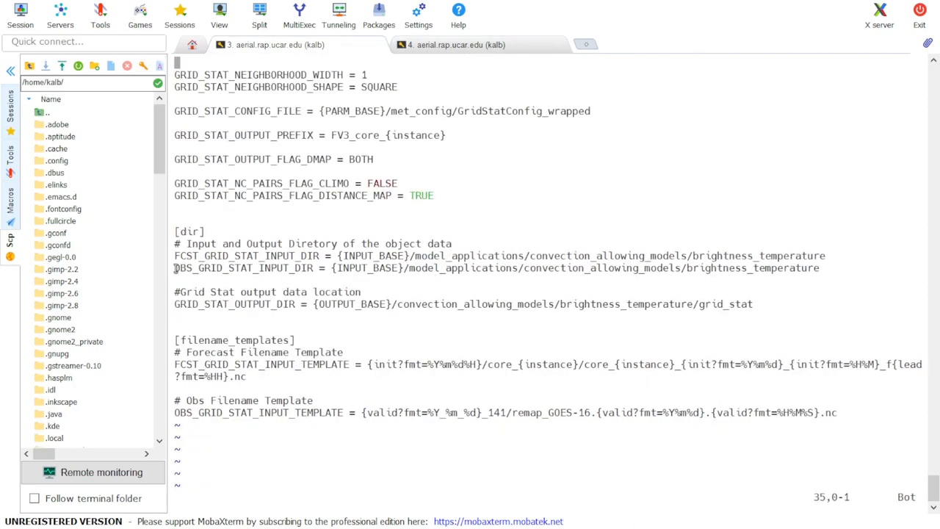
# - Select listing output and start a new ls of the brightness temperature data
pyautogui.moveTo(174, 256); pyautogui.dragTo(684, 267)
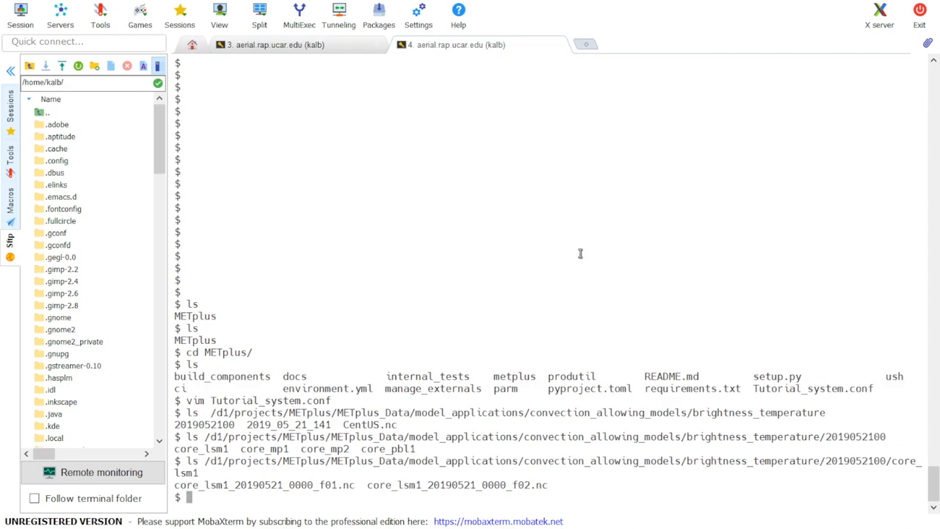
pyautogui.write('ls')
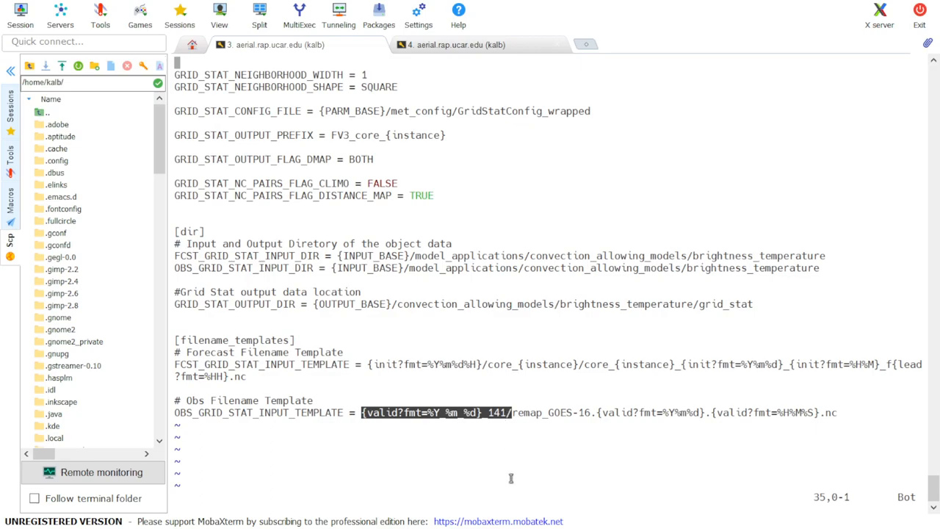
pyautogui.click(455, 45)
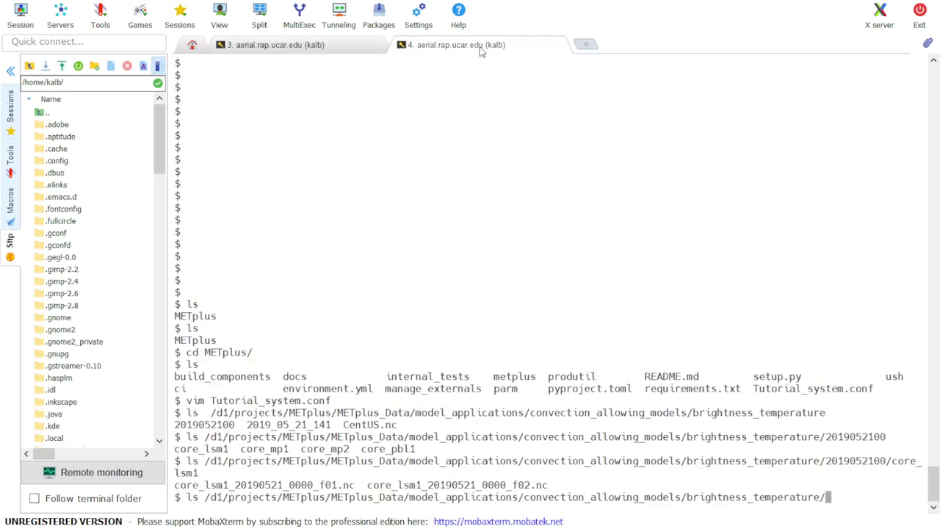
pyautogui.moveTo(445, 198)
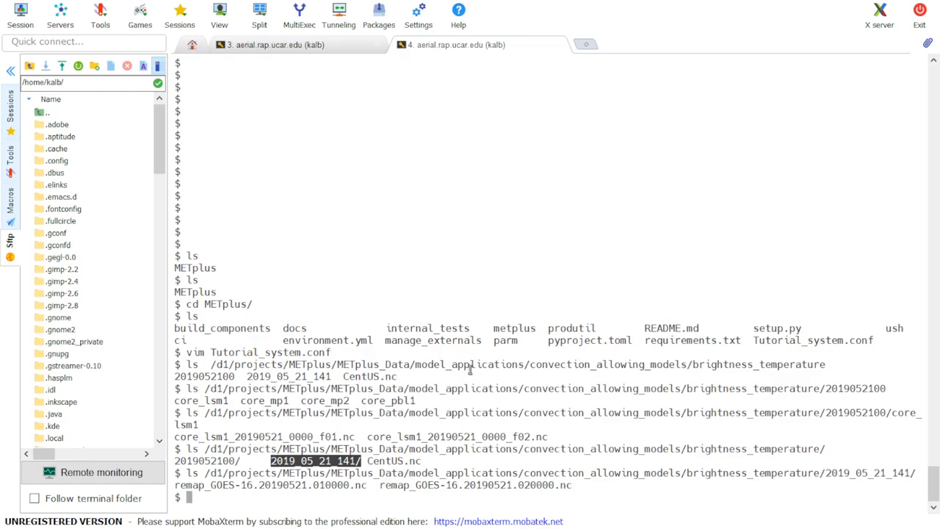
pyautogui.moveTo(496, 331)
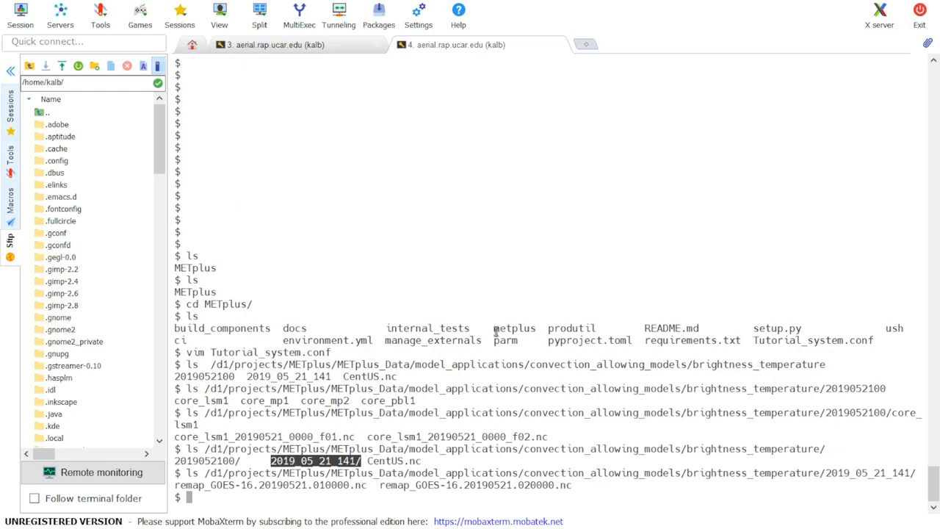
# - Check the GridStat configuration in the vim tab, then return to the data terminal
pyautogui.click(276, 45)
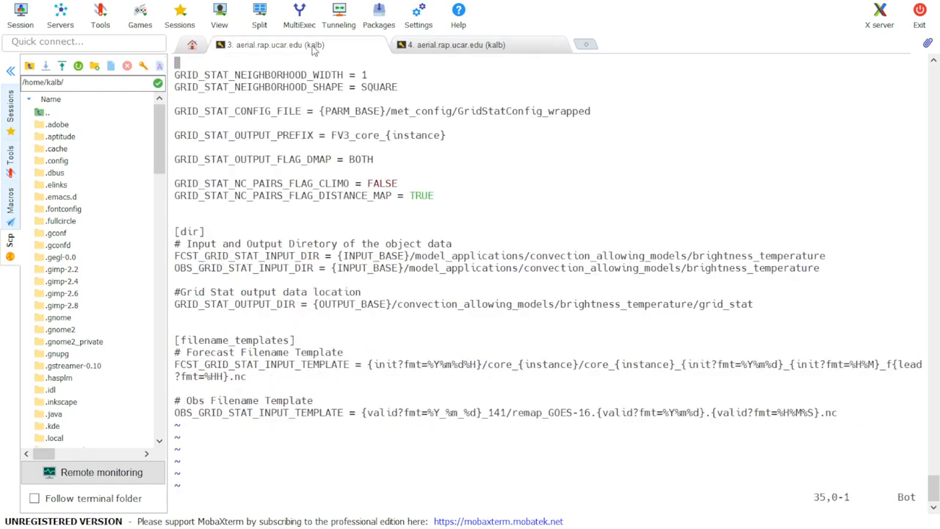
pyautogui.scroll(3)
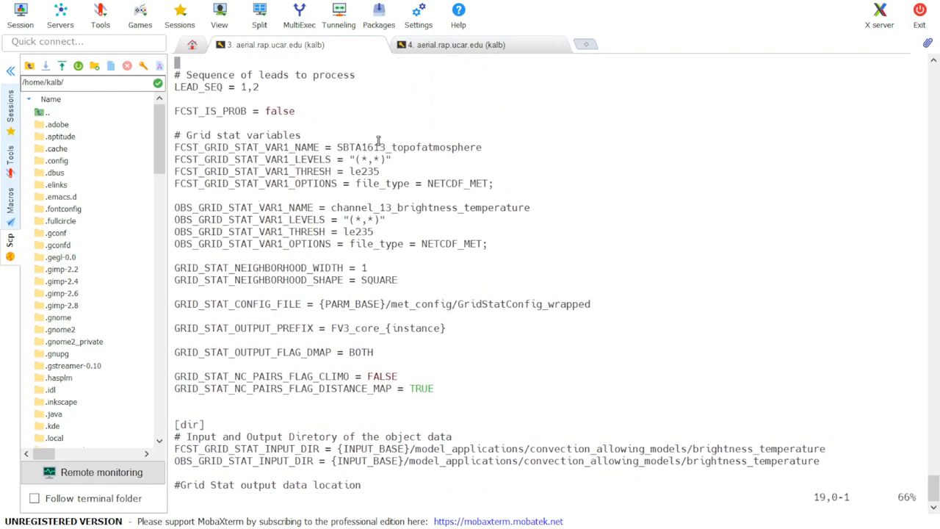
pyautogui.click(456, 45)
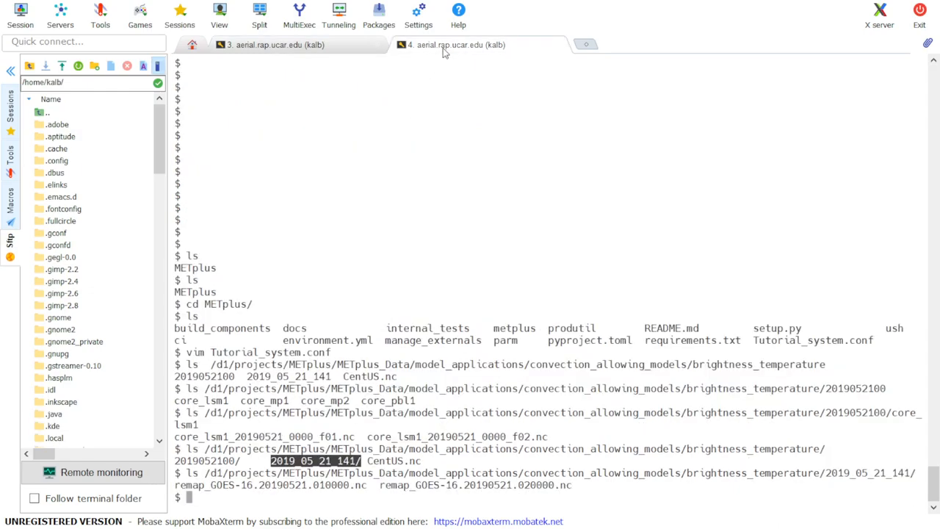
pyautogui.moveTo(476, 88)
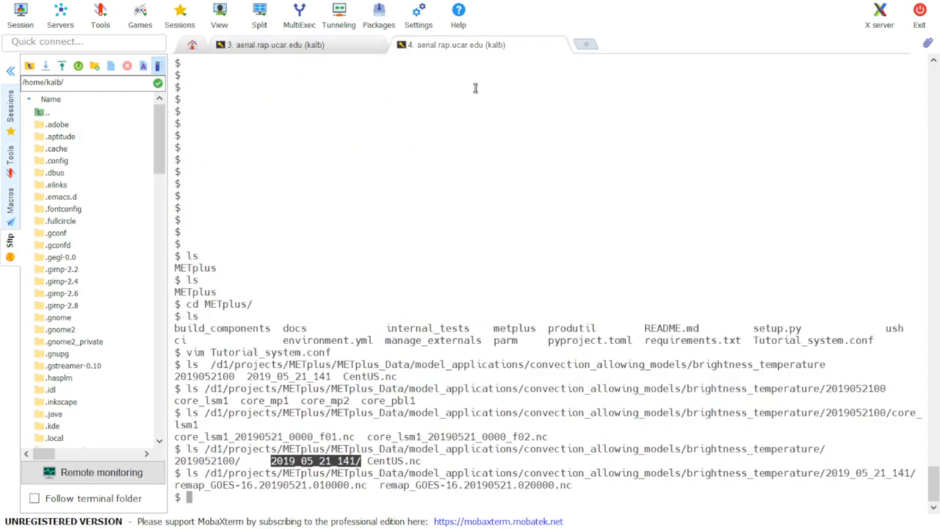
# - Dump core_lsm1_20190521_0000_f01.nc through more and locate SBTA1613_topofatmosphere
pyautogui.write('ncdump')
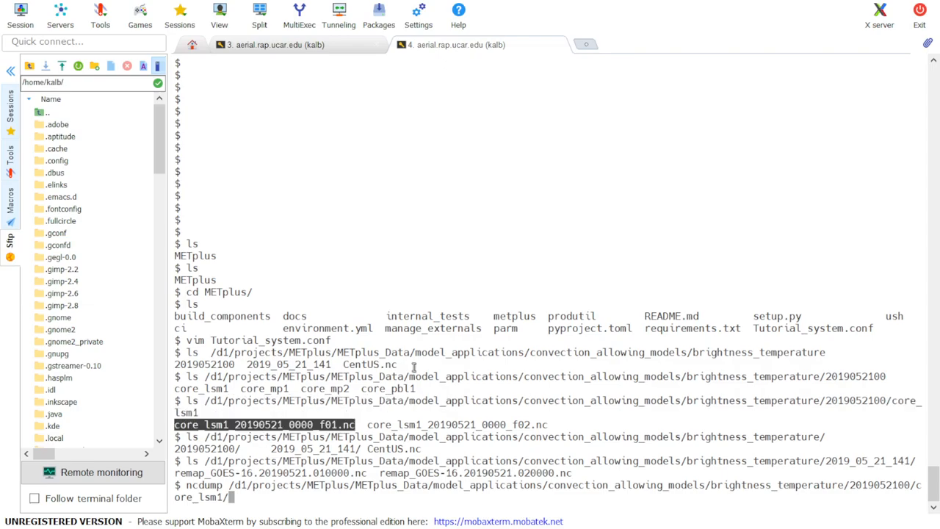
pyautogui.write('core_lsm1_20190521_0000_f01.nc | m')
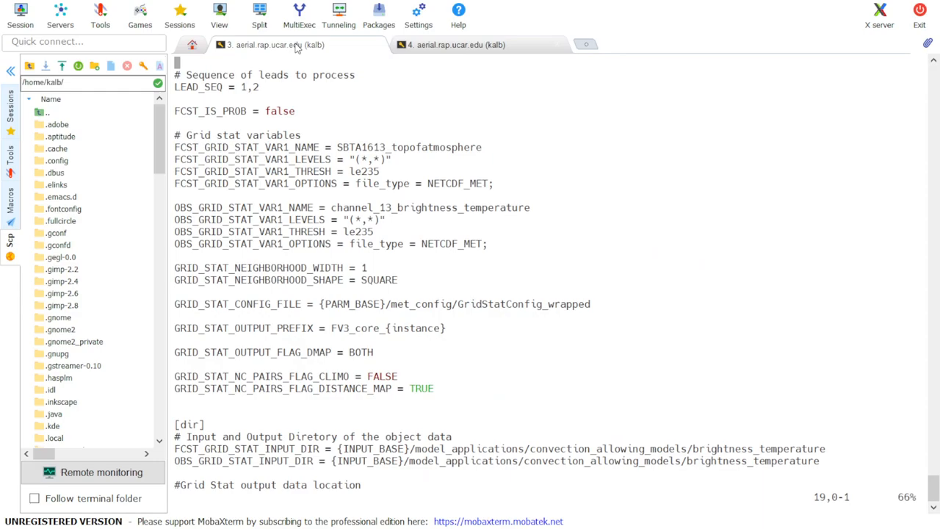
pyautogui.doubleClick(361, 147)
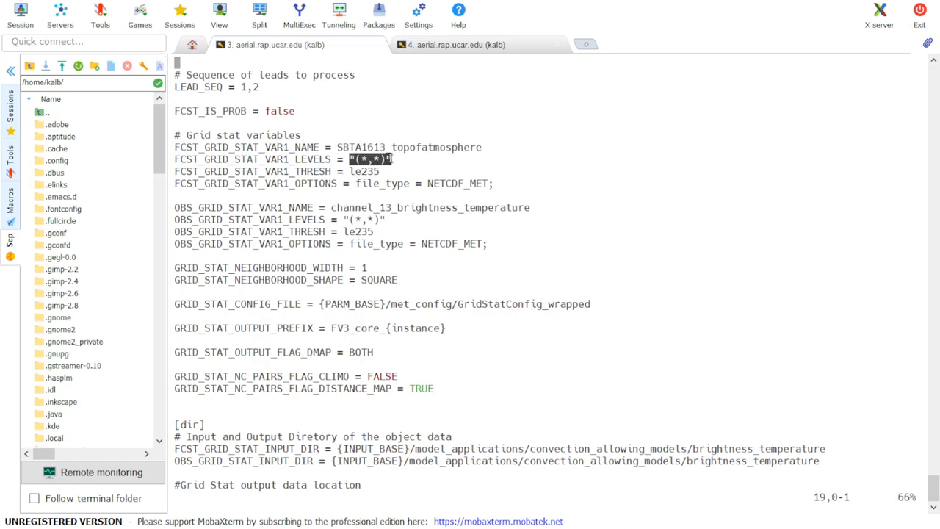
pyautogui.moveTo(456, 44)
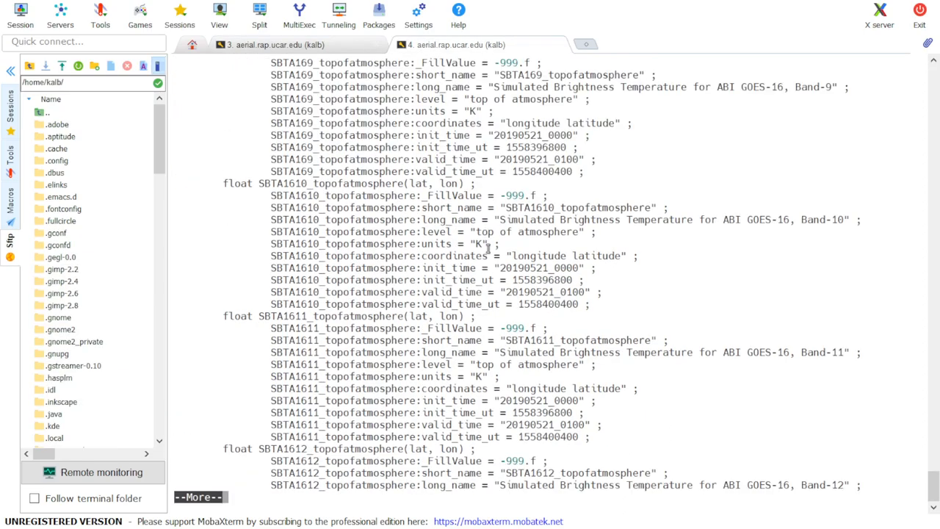
pyautogui.scroll(-3)
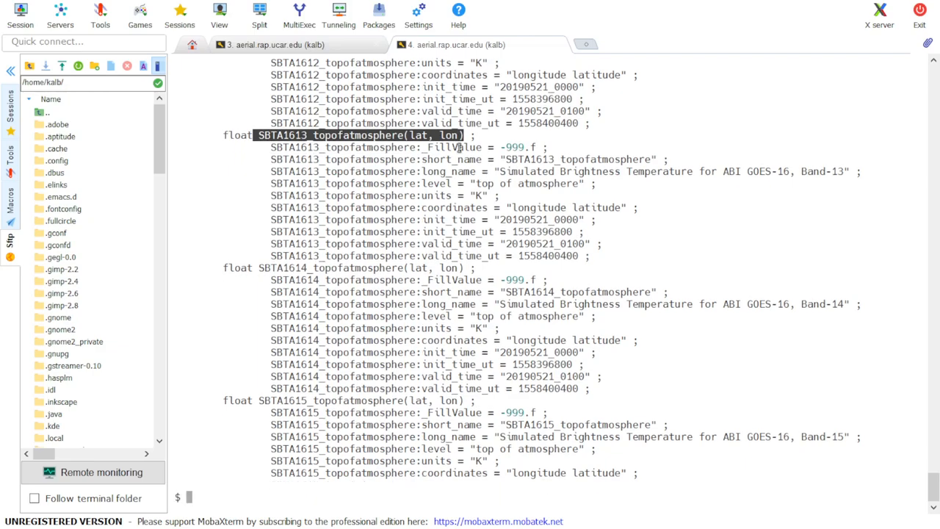
pyautogui.write('ncdump')
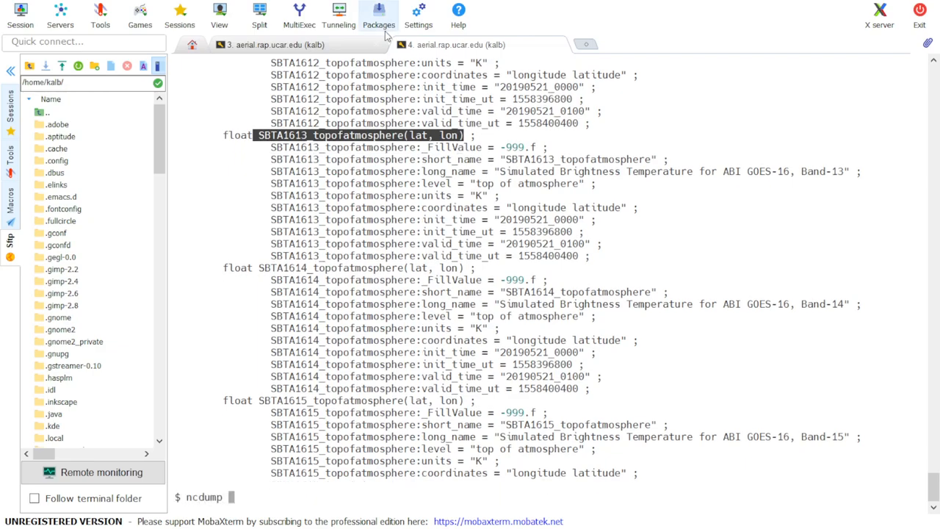
# - Dump remap_GOES-16.20190521.010000.nc, highlight channel_13_brightness_temperature, and leave vim
pyautogui.scroll(3)
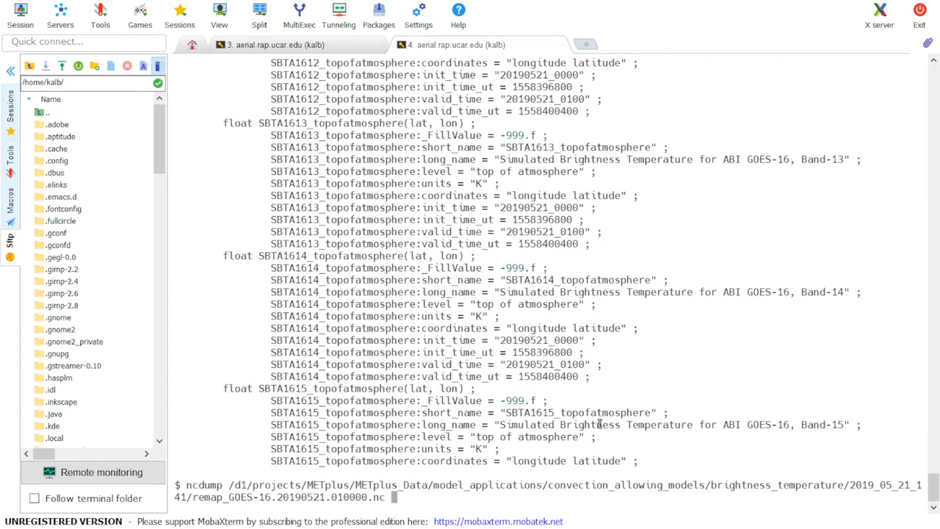
pyautogui.press('Return')
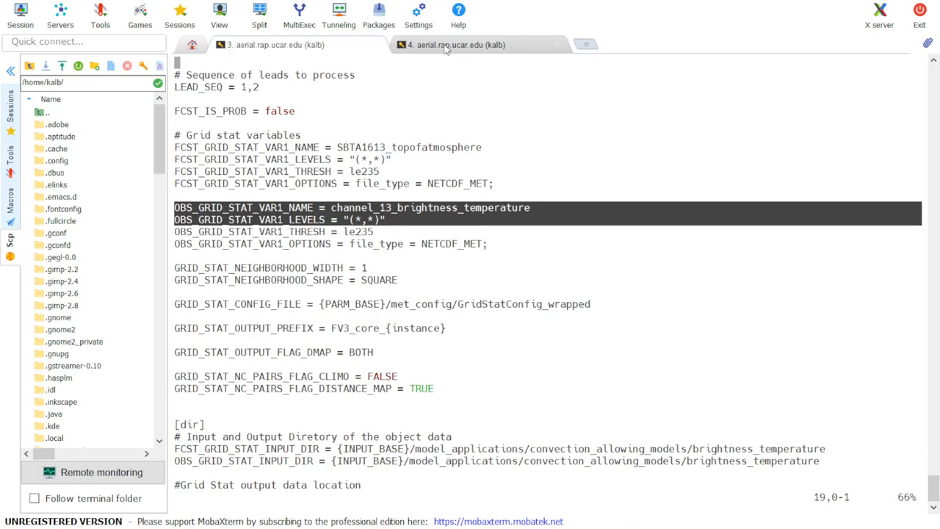
pyautogui.click(458, 44)
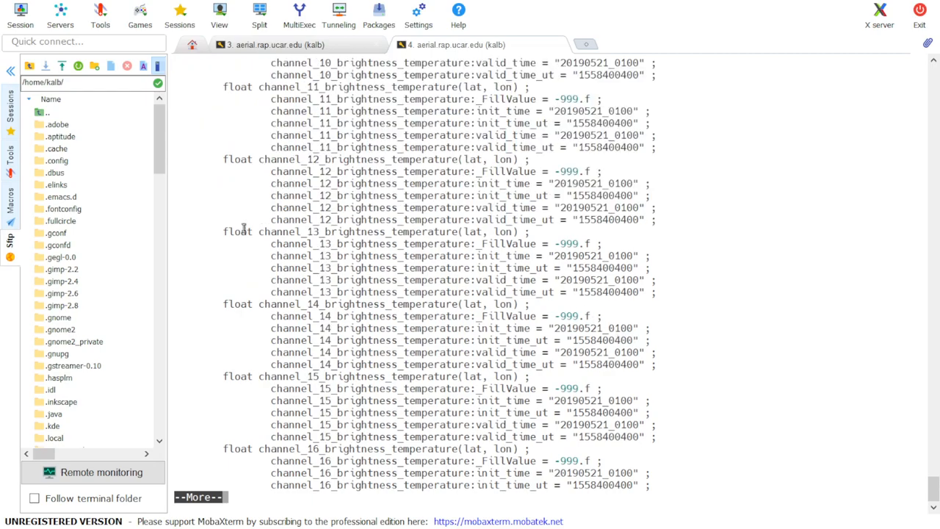
pyautogui.doubleClick(386, 232)
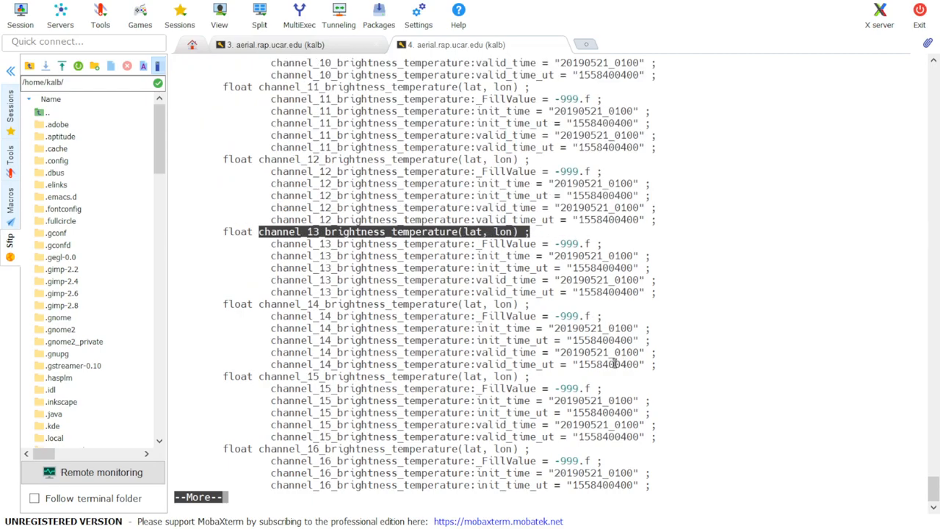
pyautogui.moveTo(562, 382)
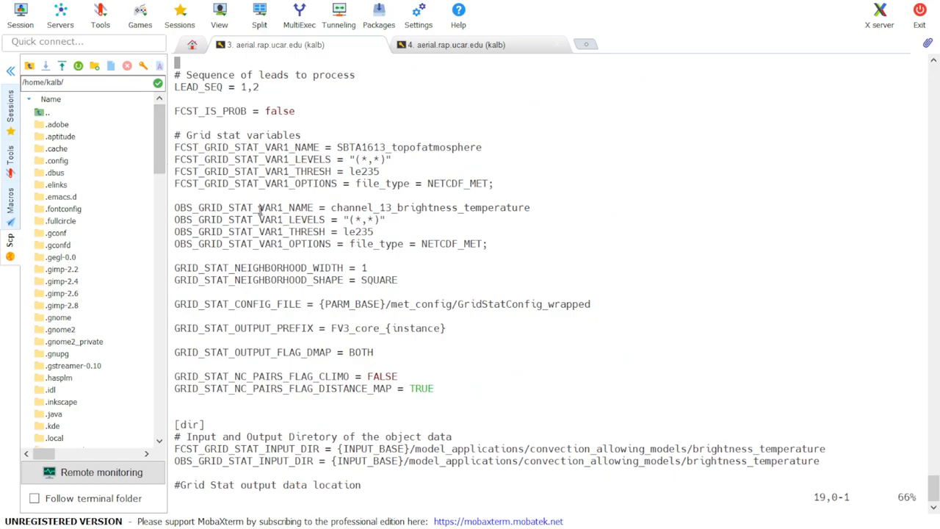
pyautogui.moveTo(174, 159); pyautogui.dragTo(389, 171)
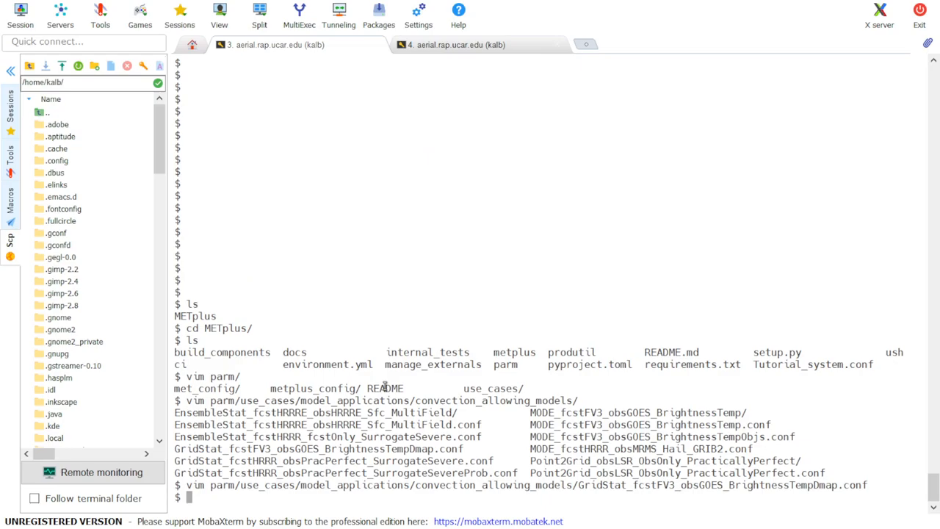
# - Run ush/run_metplus.py with the GridStat brightness-temperature conf and Tutorial_system.conf, watching grid_stat output
pyautogui.write('ush')
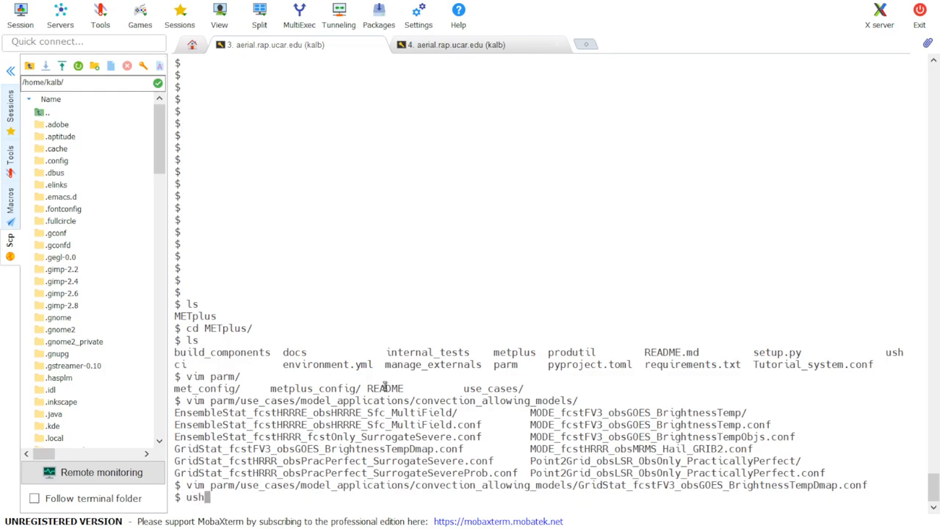
pyautogui.write('/run_metplus.py')
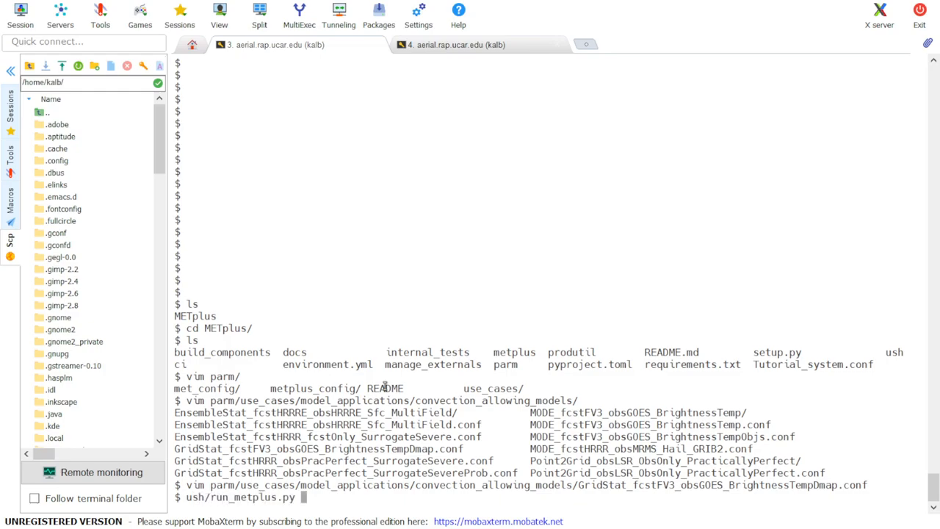
pyautogui.write('-c')
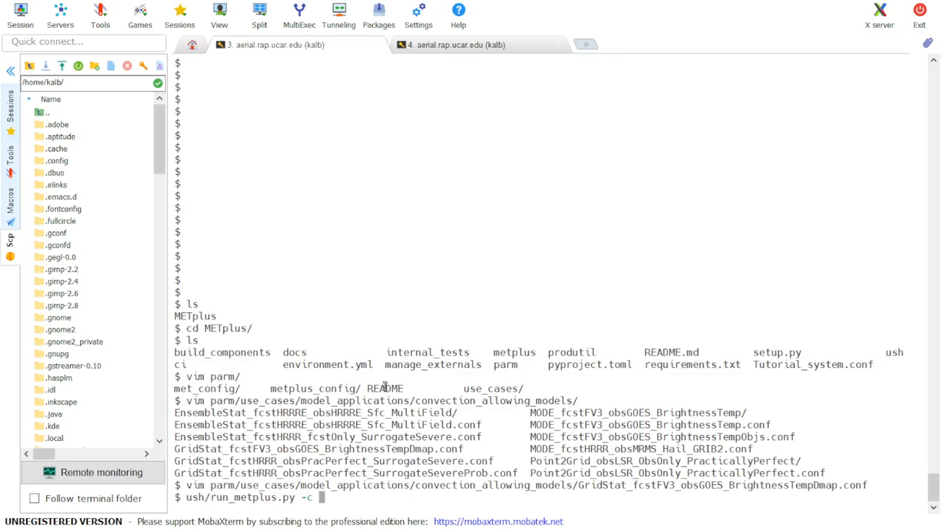
pyautogui.moveTo(445, 493)
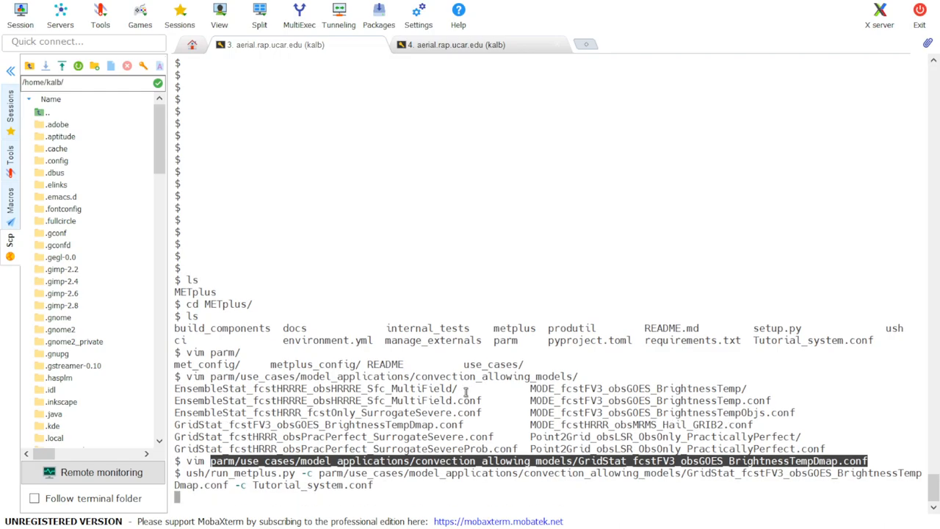
pyautogui.press('Return')
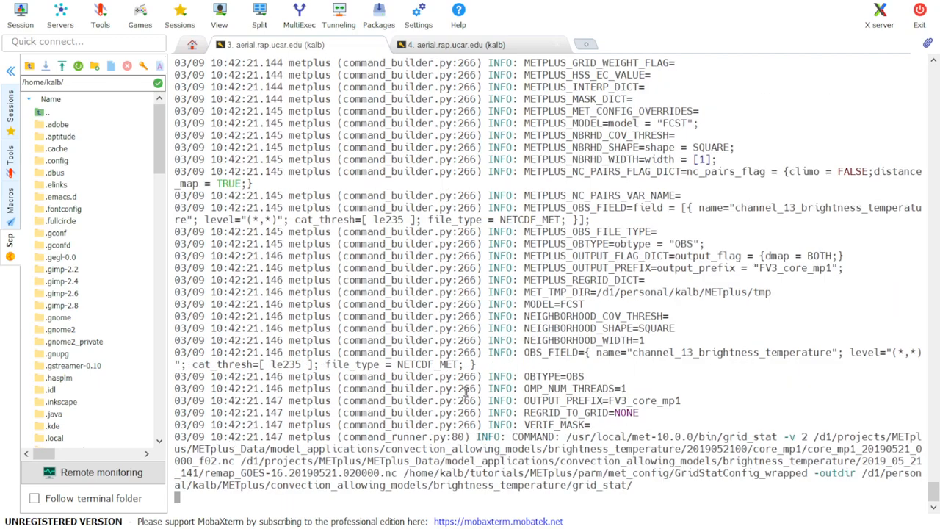
pyautogui.scroll(-3)
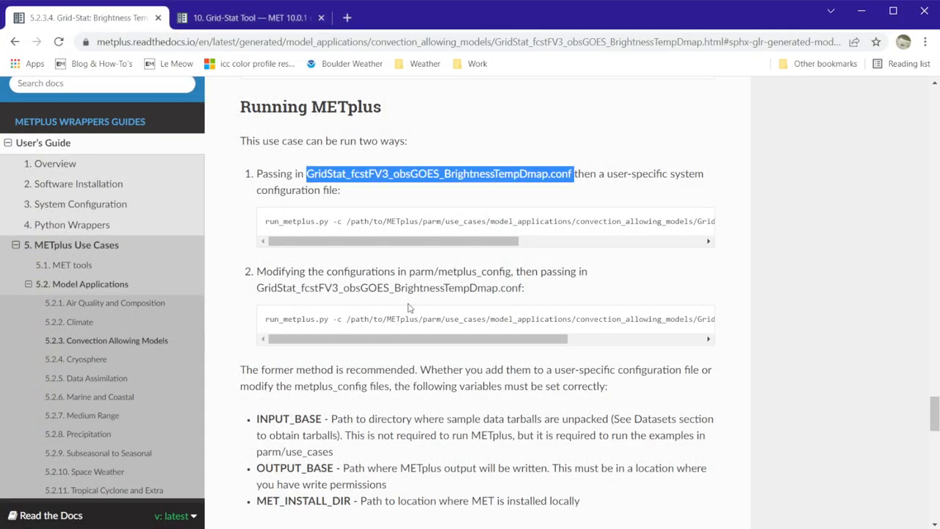
pyautogui.scroll(-3)
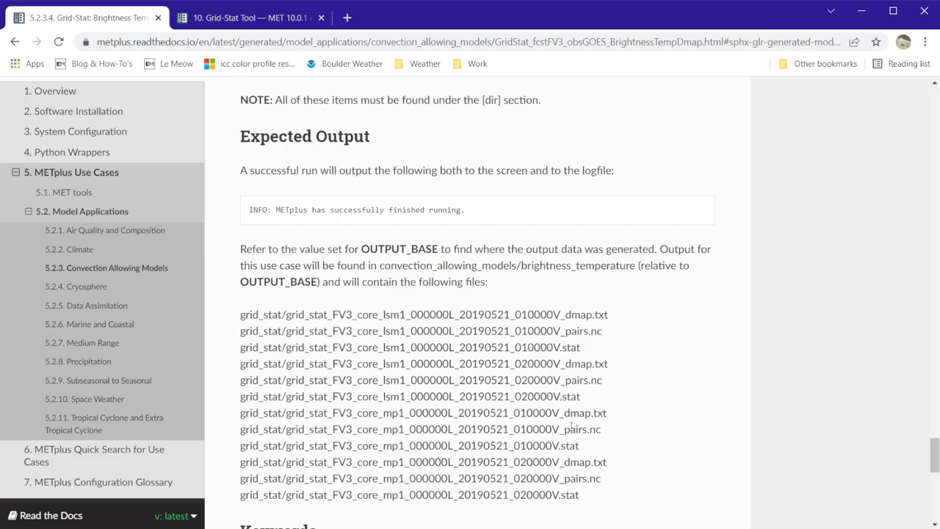
pyautogui.moveTo(627, 398)
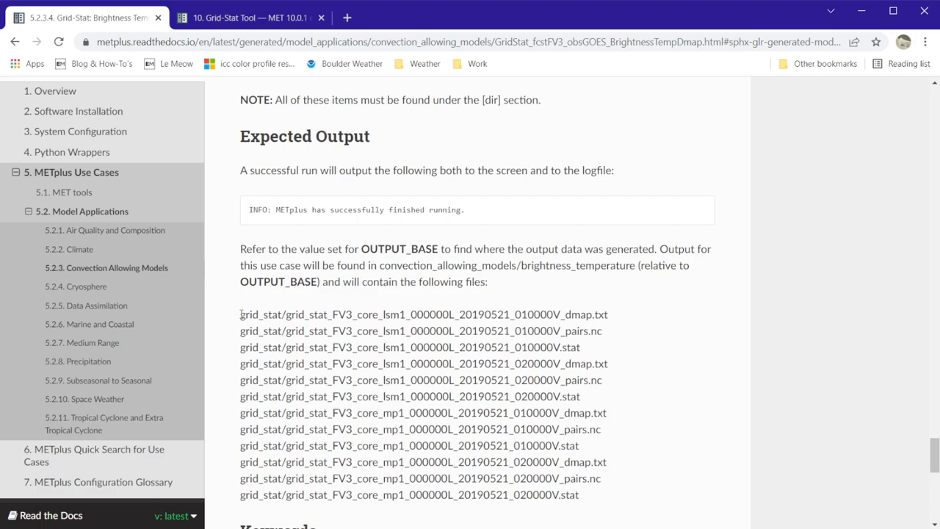
pyautogui.moveTo(240, 314); pyautogui.dragTo(591, 380)
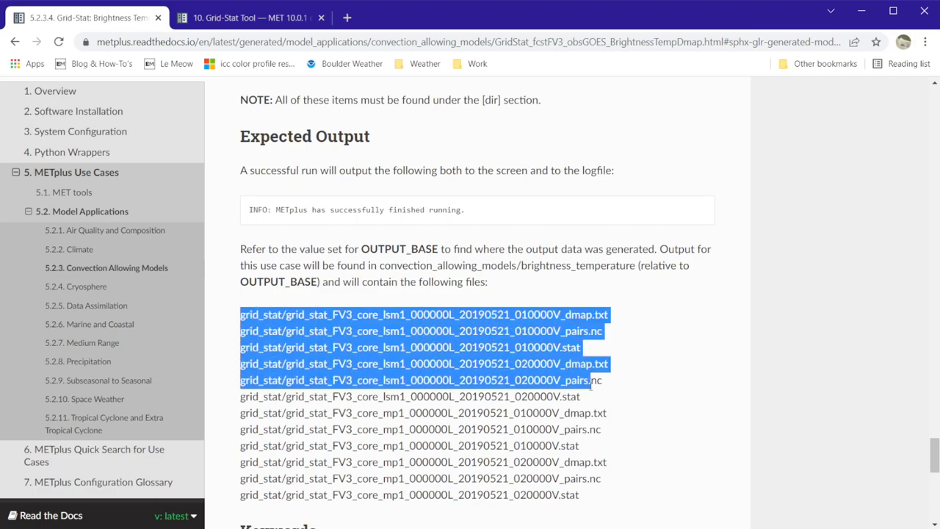
pyautogui.moveTo(588, 380); pyautogui.dragTo(592, 397)
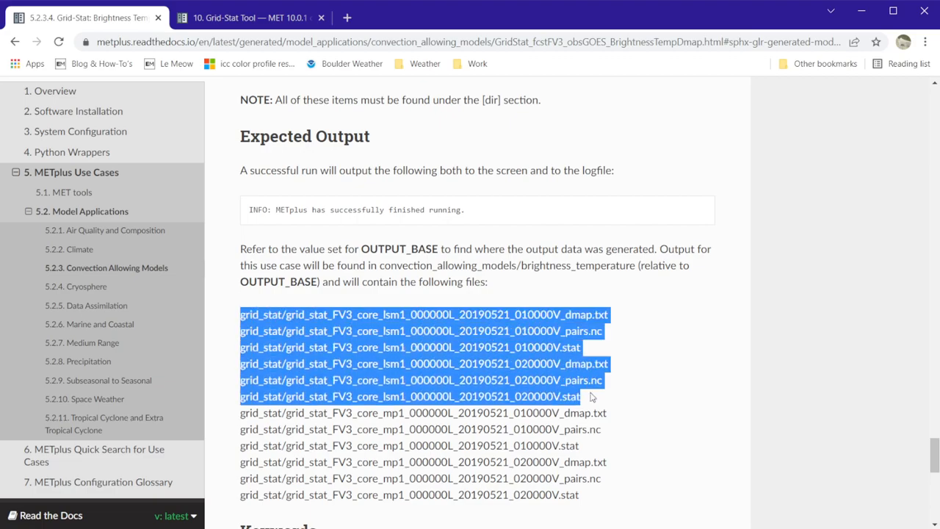
pyautogui.moveTo(648, 481)
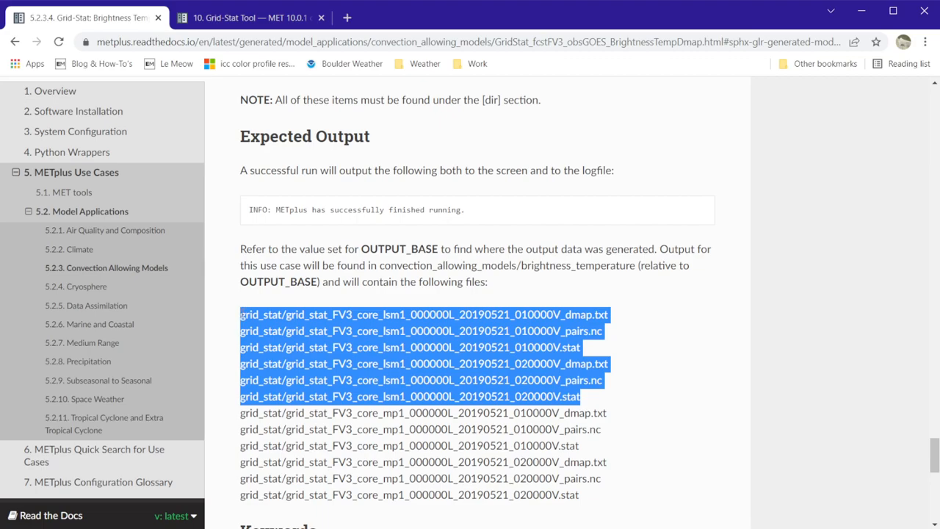
pyautogui.moveTo(645, 390)
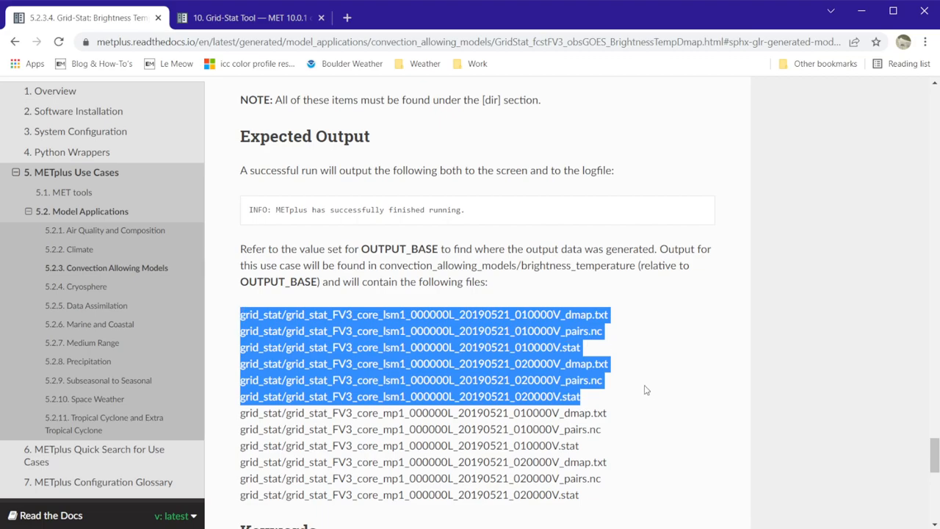
pyautogui.click(724, 450)
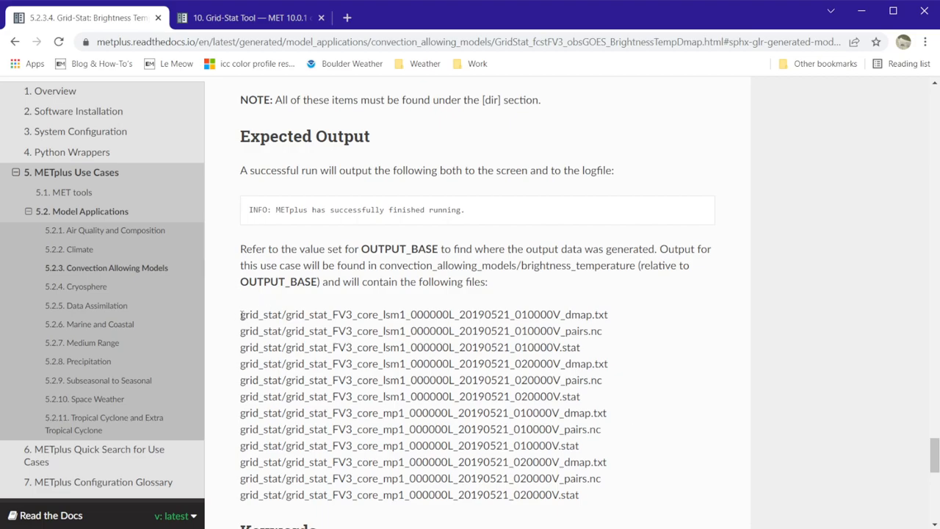
pyautogui.moveTo(240, 314); pyautogui.dragTo(580, 347)
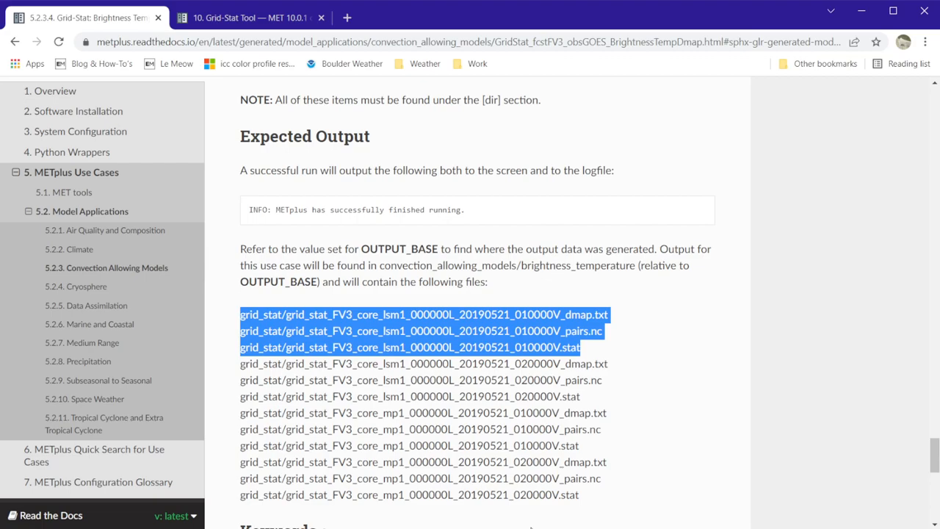
pyautogui.moveTo(522, 418)
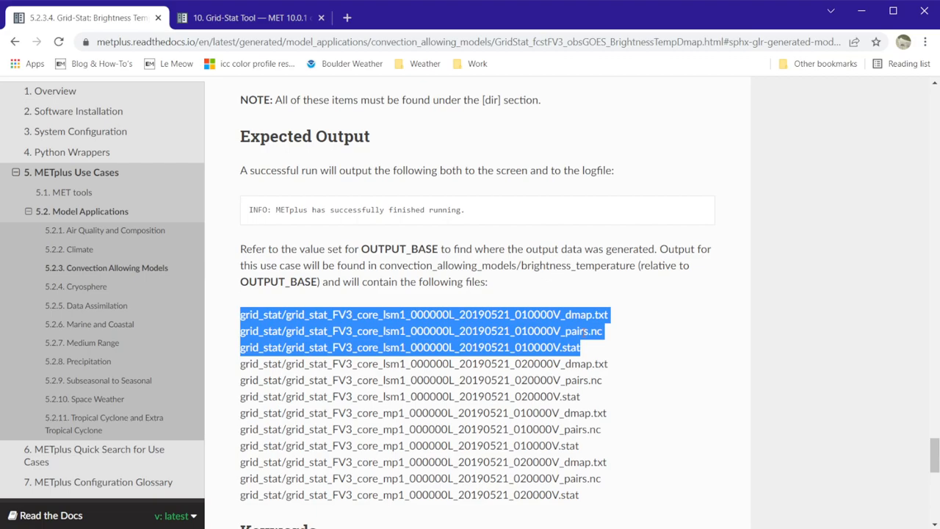
pyautogui.moveTo(596, 406)
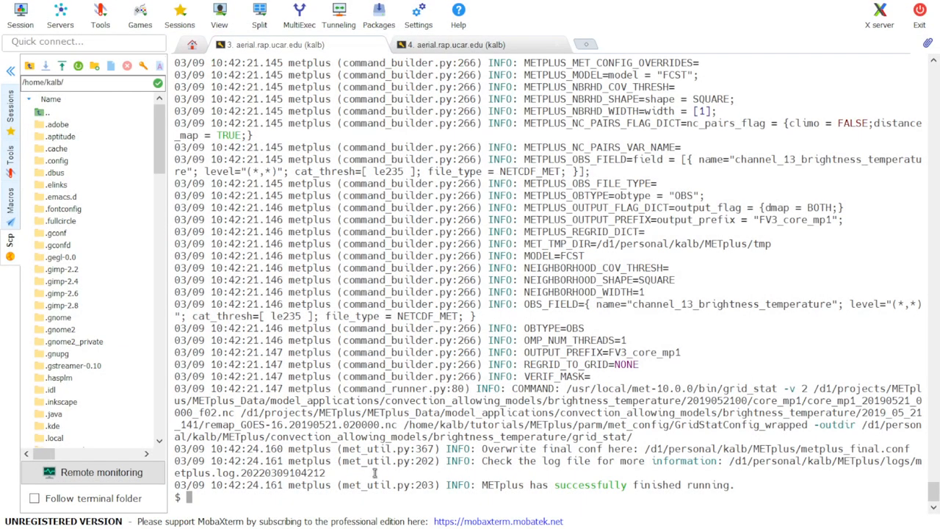
# - Open metplus.log in vim and scroll through the run log
pyautogui.write('v')
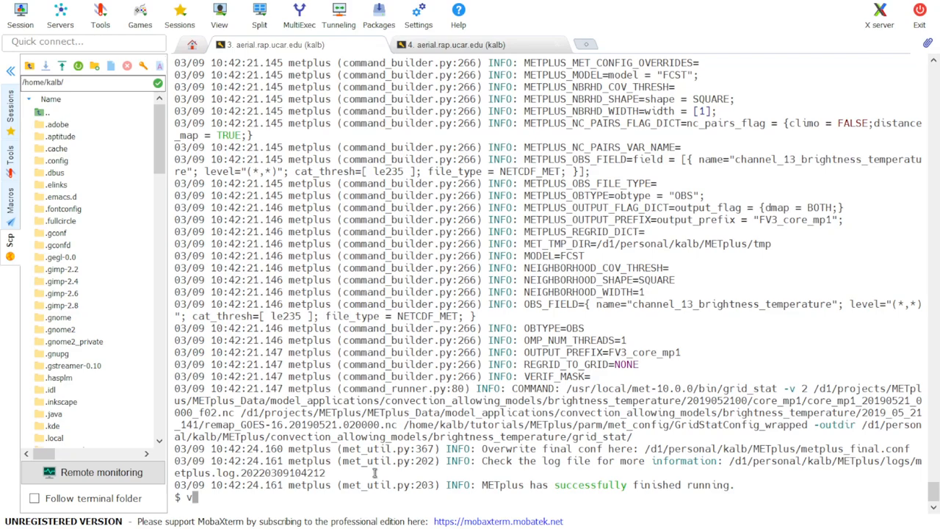
pyautogui.write('im')
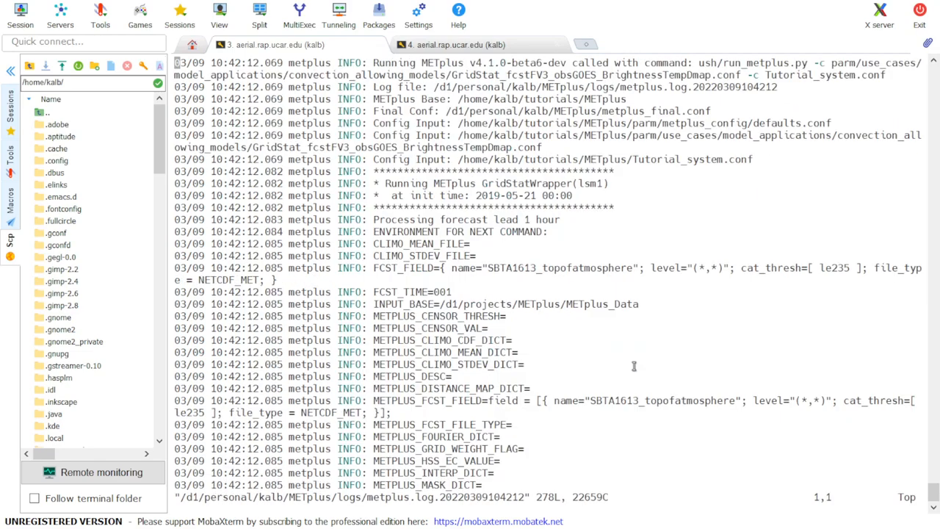
pyautogui.scroll(-3)
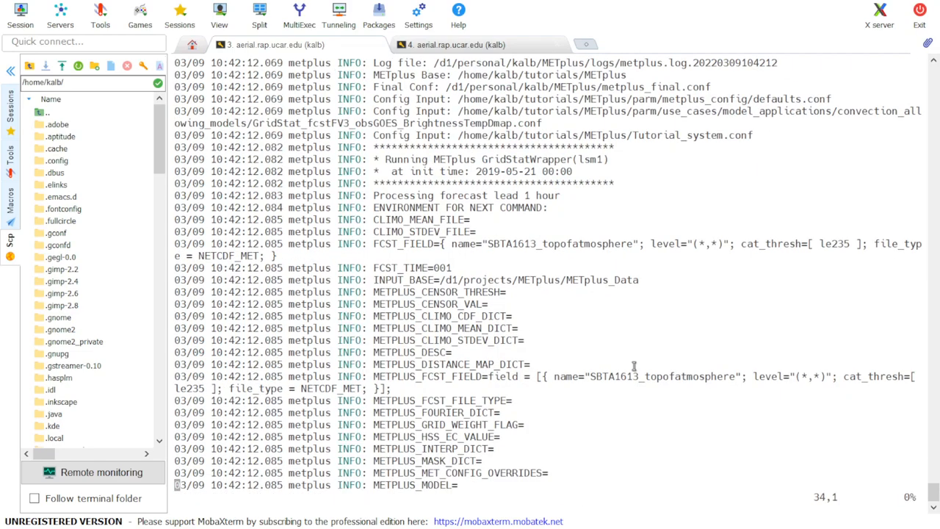
pyautogui.scroll(-3)
pyautogui.write('ls /d1/personal/kalb/METplus/convection_allowing_models/brightness_temperature/grid_stat/')
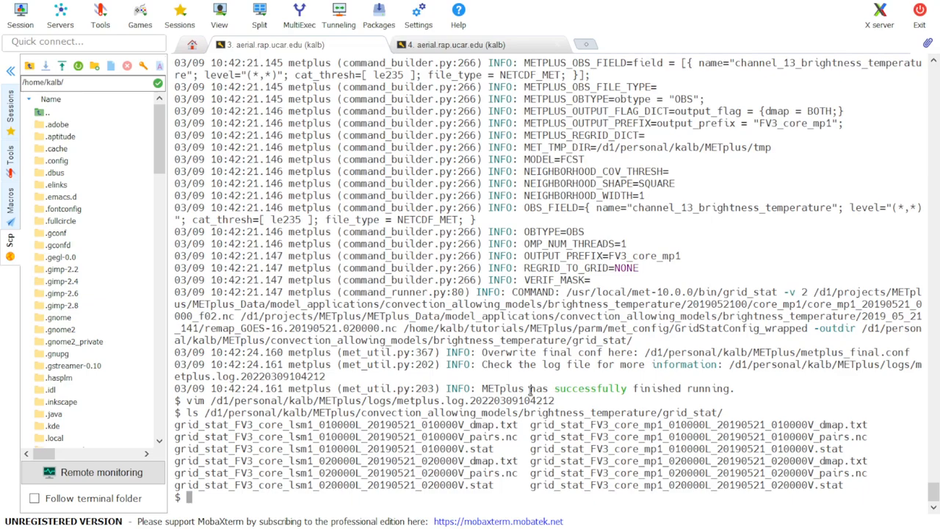
# - Run ncdump on the lsm1 010000V_pairs.nc file in the grid_stat output directory
pyautogui.write('ncdump')
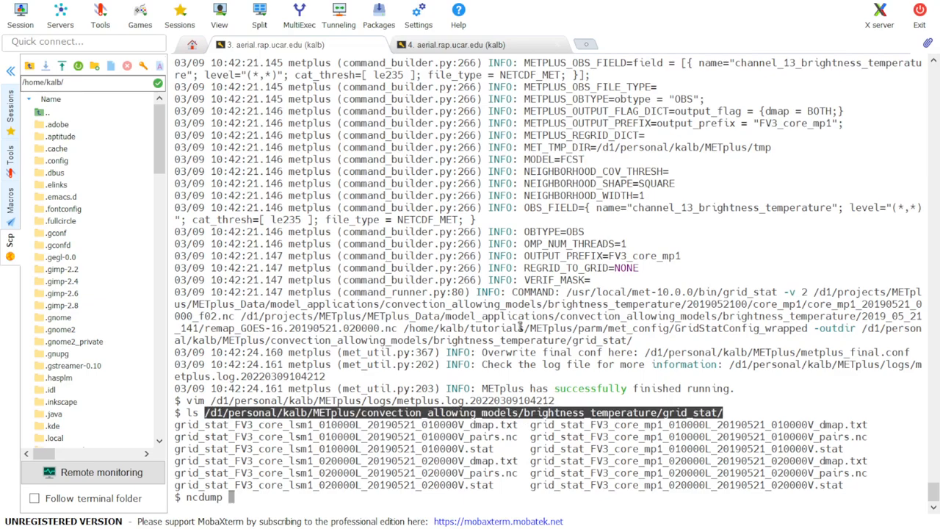
pyautogui.write('/d1/personal/kalb/METplus/convection_allowing_models/brightness_temperature/grid_stat/grid_stat_FV3_core_lsm1_010000L_20190521_010000V_pairs.nc')
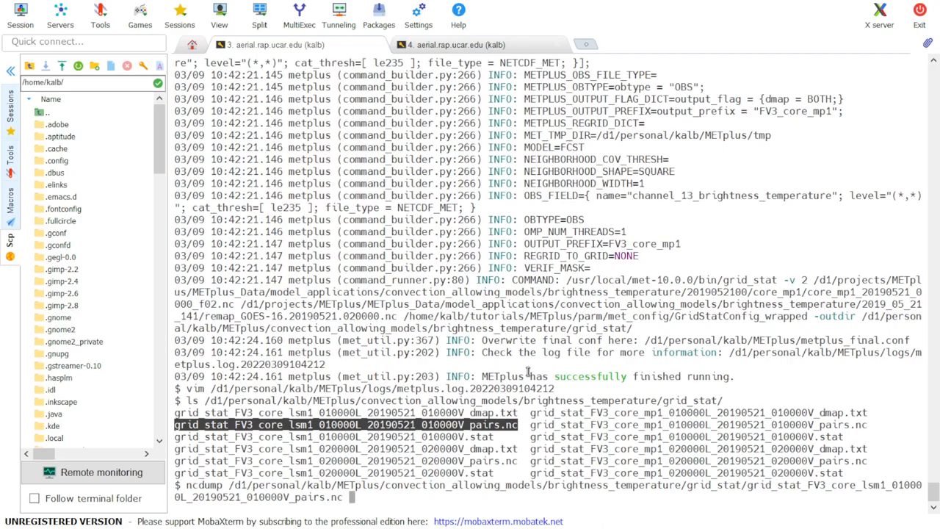
pyautogui.press('Return')
pyautogui.write('plot_data_p')
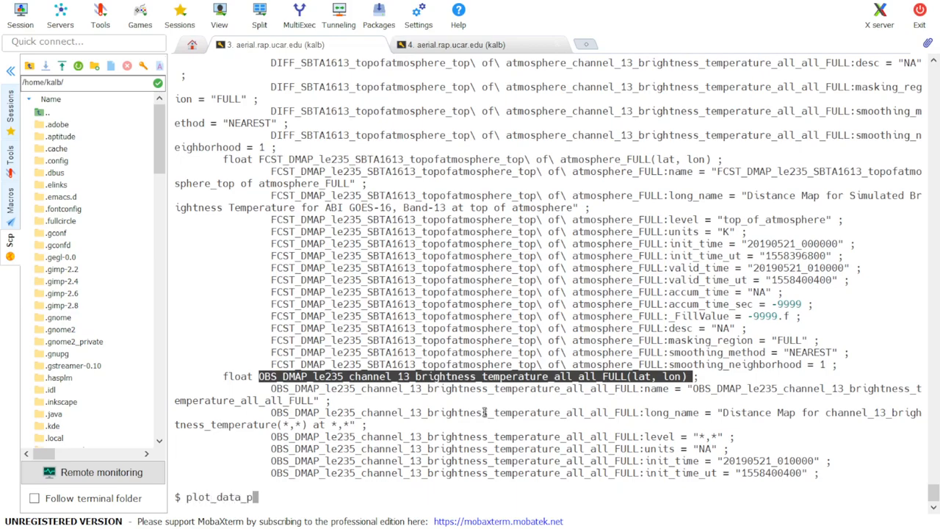
# - Plot OBS_DMAP_le235_channel_13_brightness_temperature_all_all_FULL, level (*,*), to distance_map.ps with plot_data_plane
pyautogui.scroll(3)
pyautogui.write('lane /d1/personal/kalb/METplus/convection_allowing_models/brightness_temperature/grid_stat/grid_stat_FV3_core_lsm1_010000L_20190521_010000V_pairs.nc')
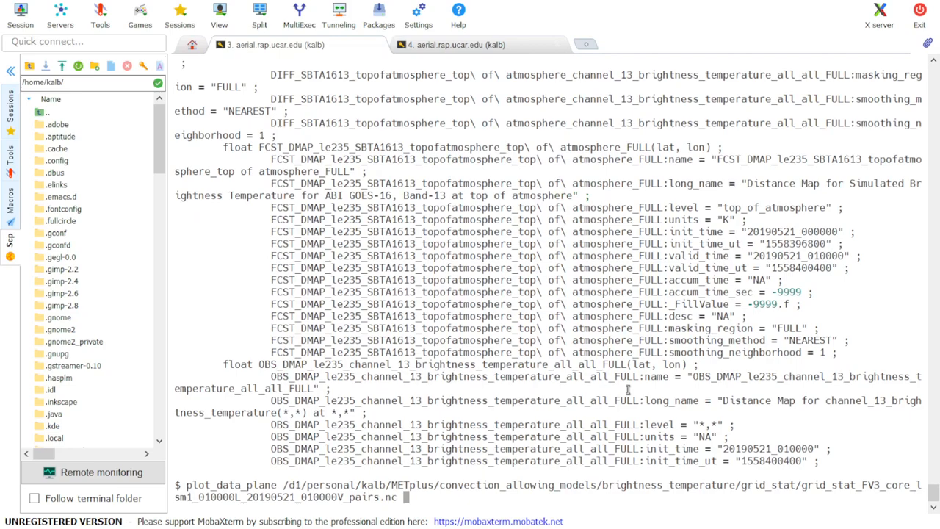
pyautogui.write('distance_map.ps')
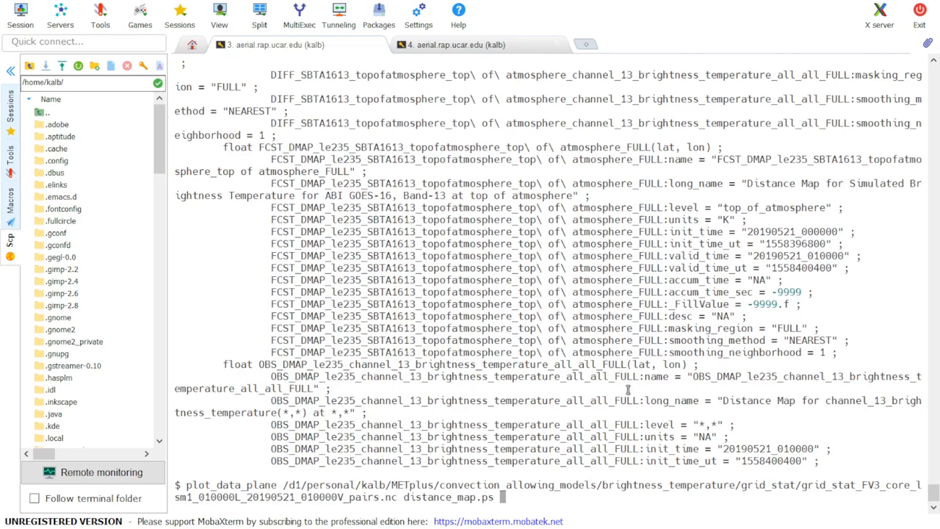
pyautogui.write("'")
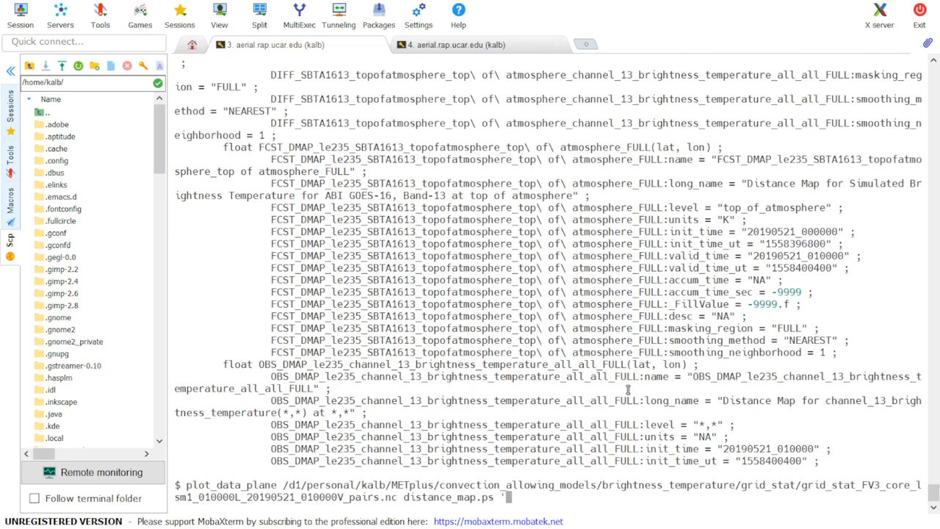
pyautogui.write("'name=")
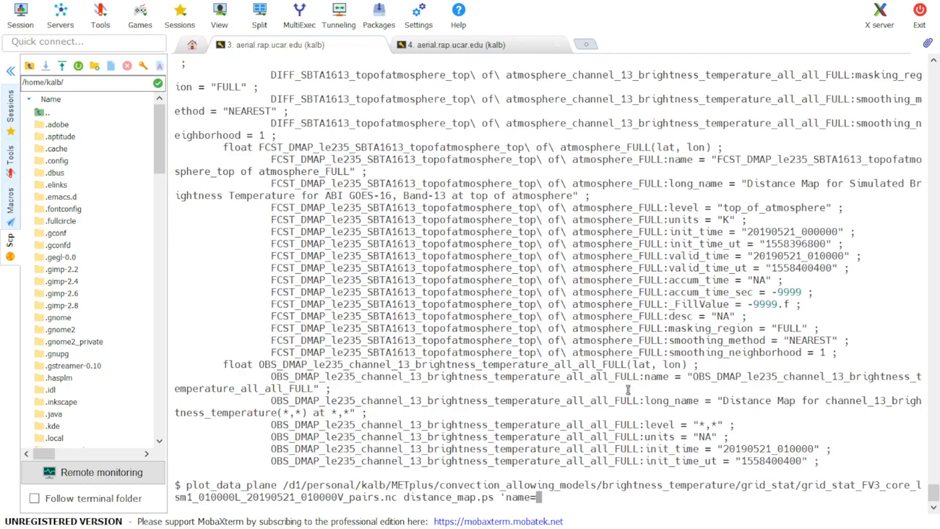
pyautogui.doubleClick(441, 364)
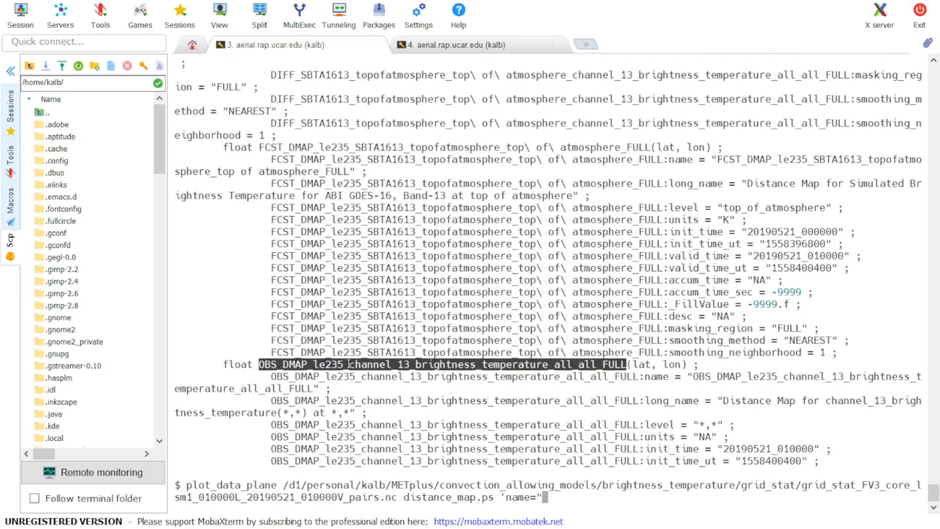
pyautogui.write('OBS_DMAP_le235_channel_13_brightness_temperature_all_all_FULL"; level="(')
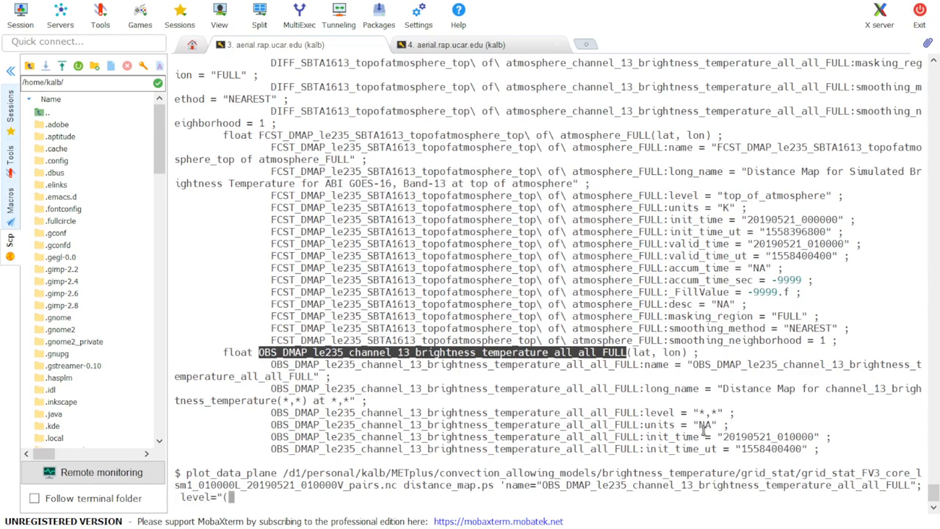
pyautogui.write('*,*)";\'')
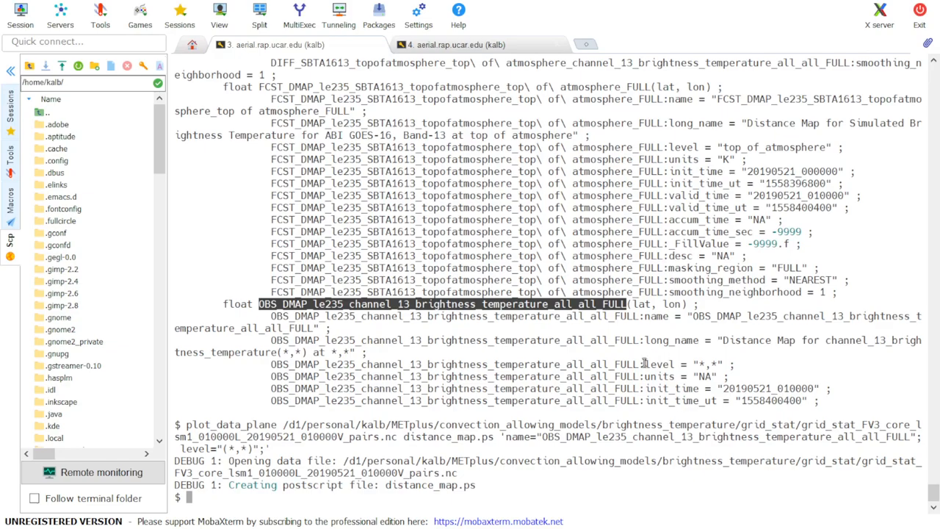
pyautogui.moveTo(644, 362)
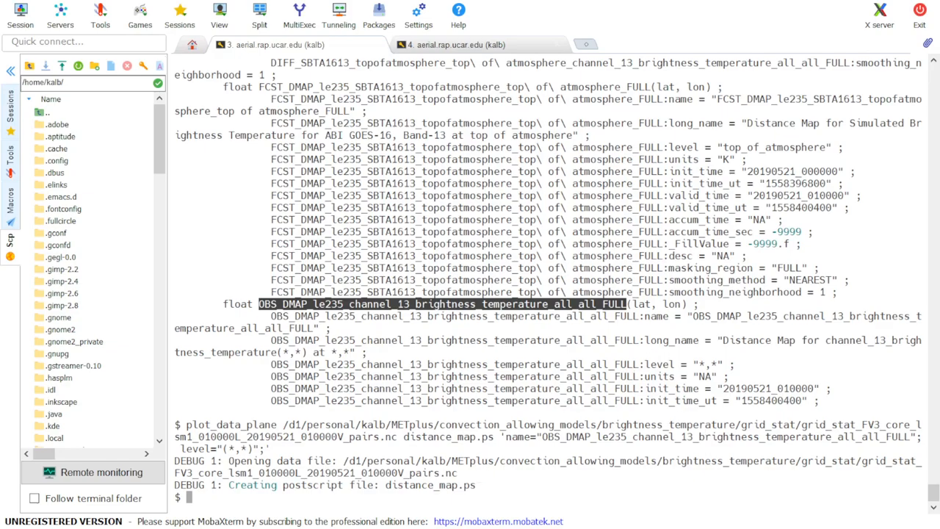